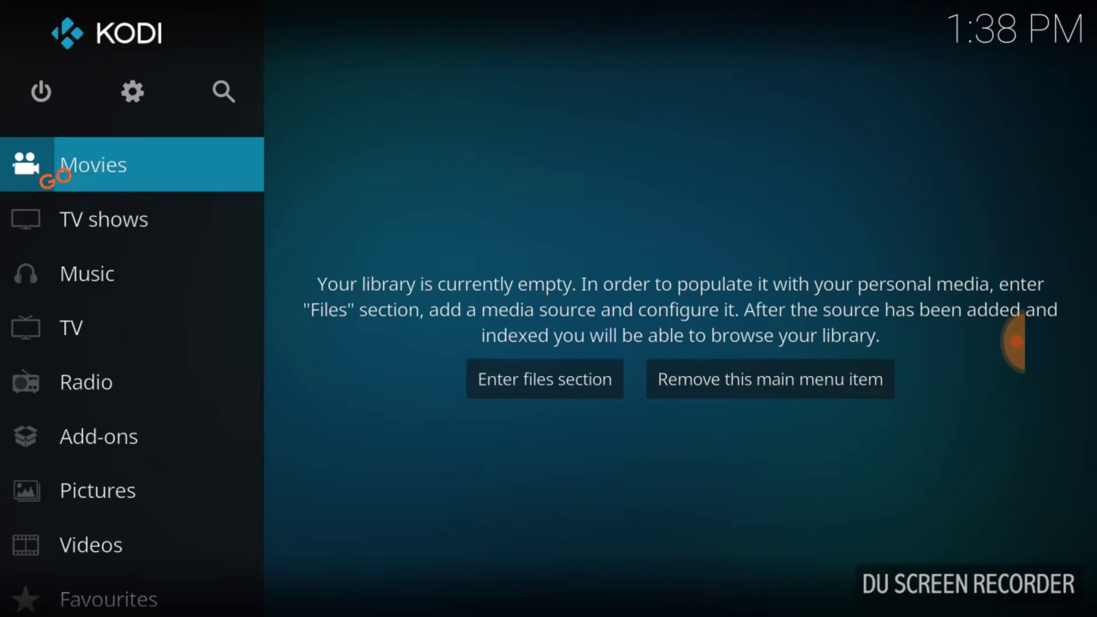
- Turn on Unknown sources in System > Add-ons settings and accept the warning
click(132, 91)
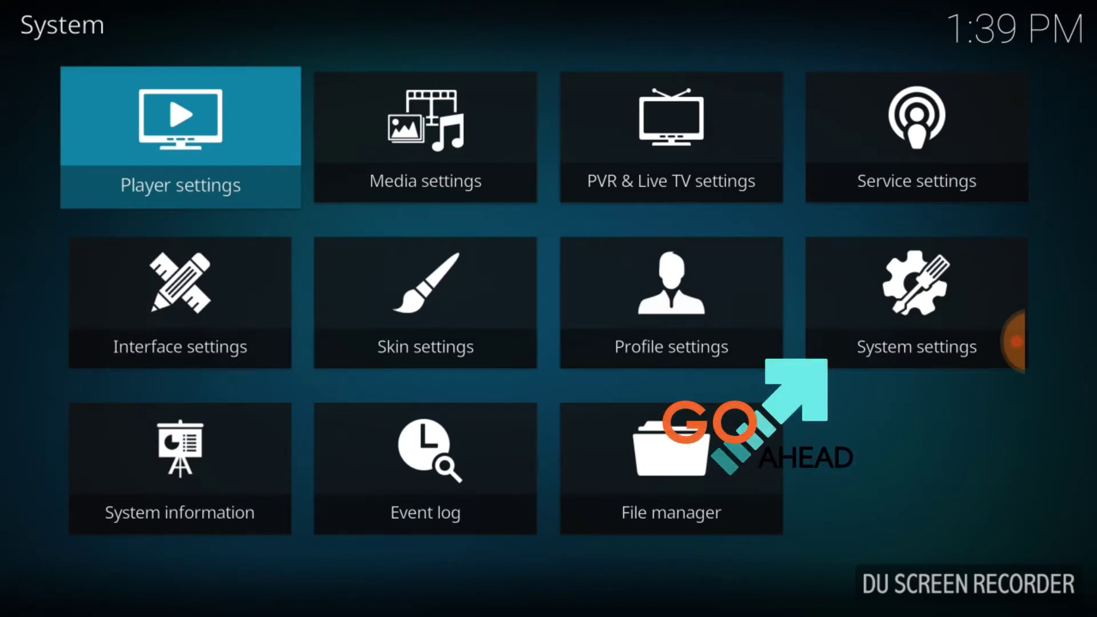
click(915, 303)
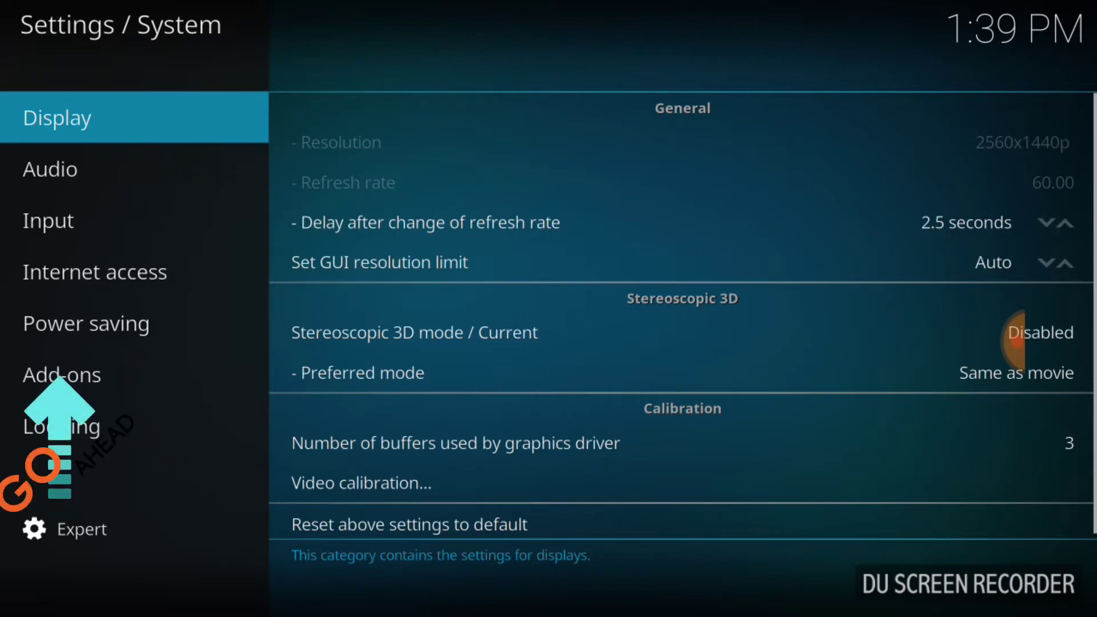
click(62, 374)
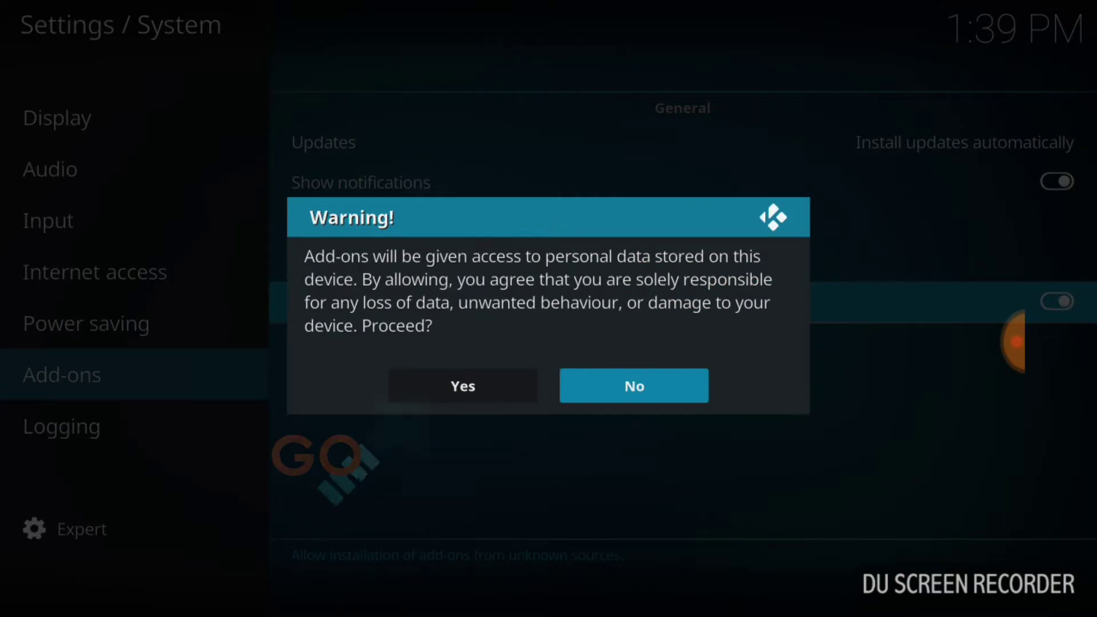
click(461, 385)
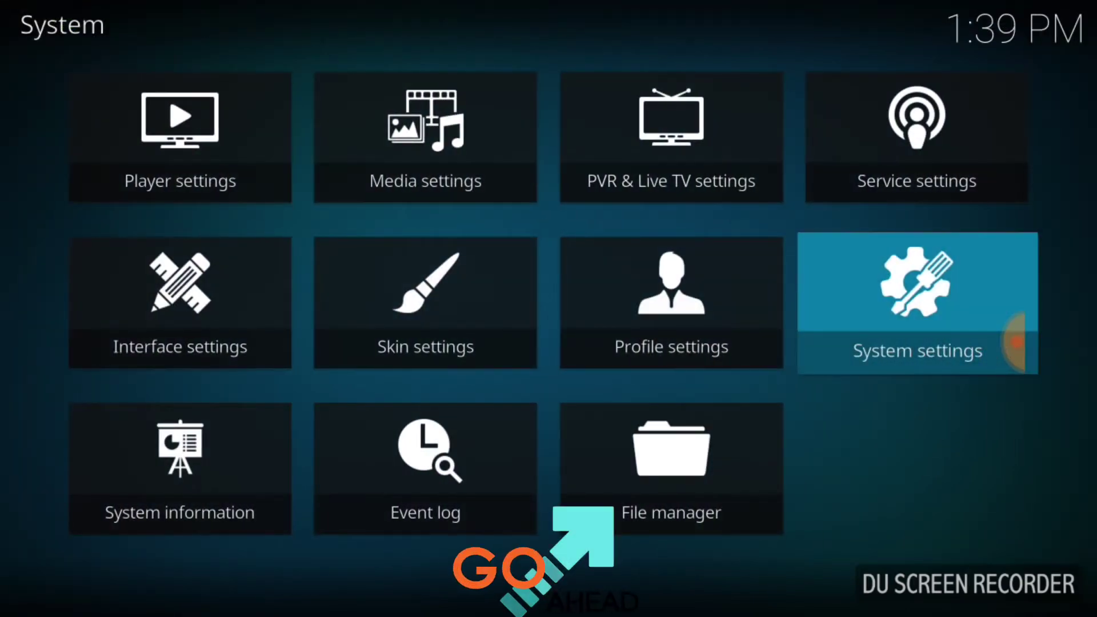
- In the File manager, scroll to the bottom and choose Add source
click(669, 461)
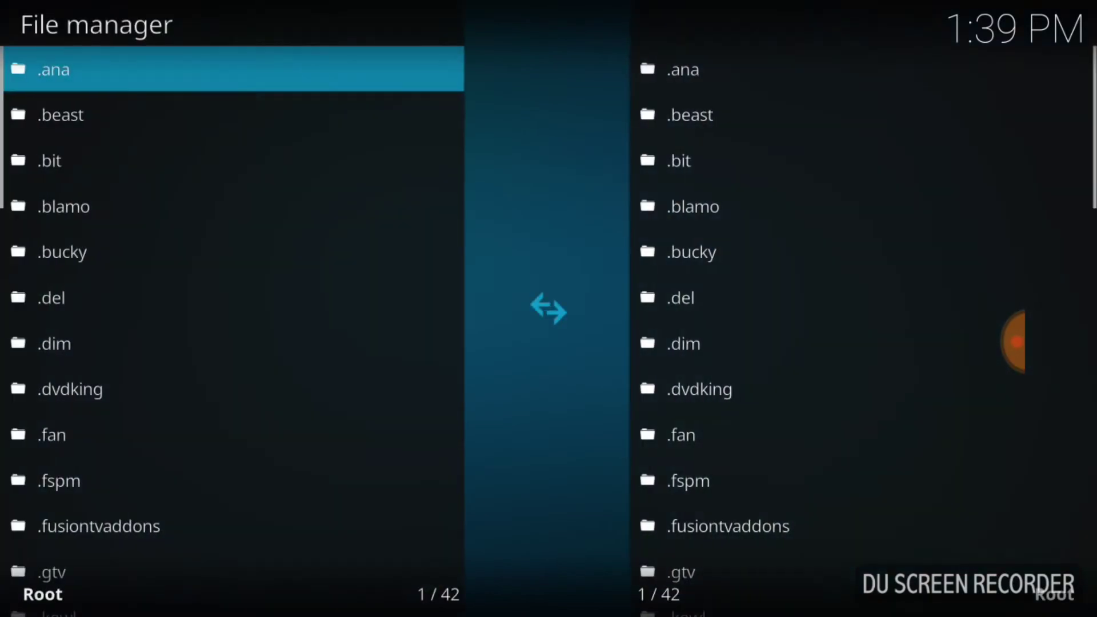
scroll(down, 3)
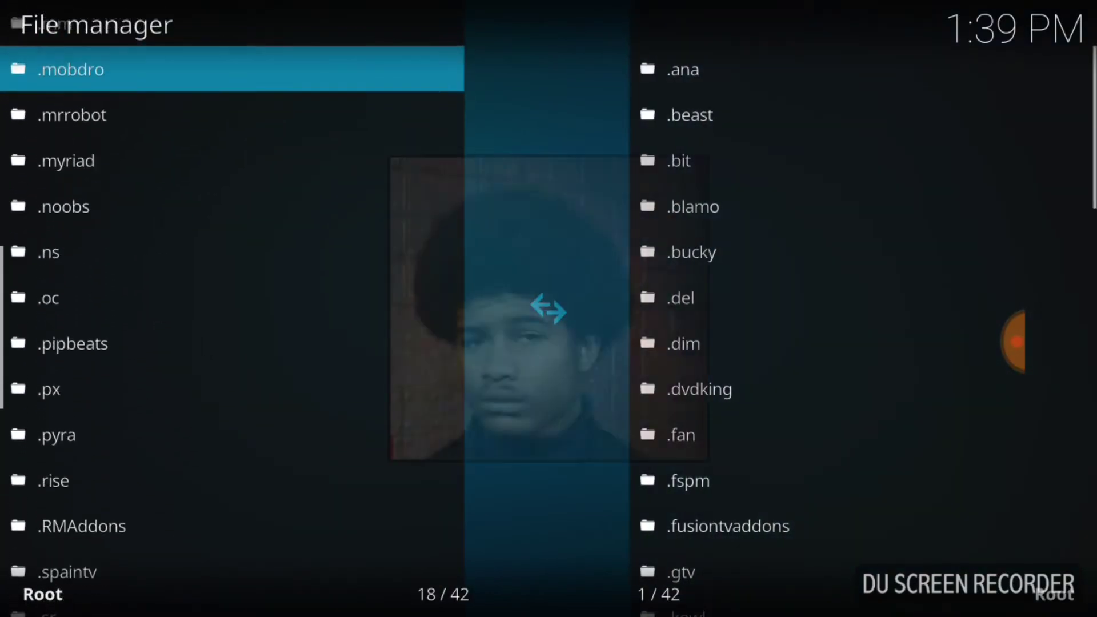
scroll(down, 3)
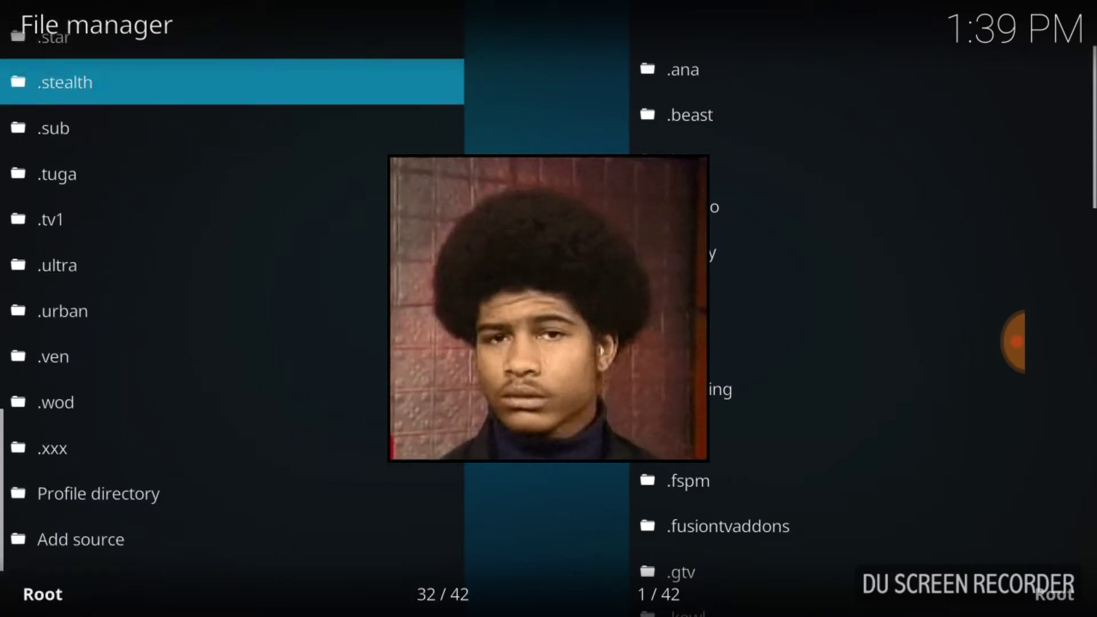
scroll(down, 3)
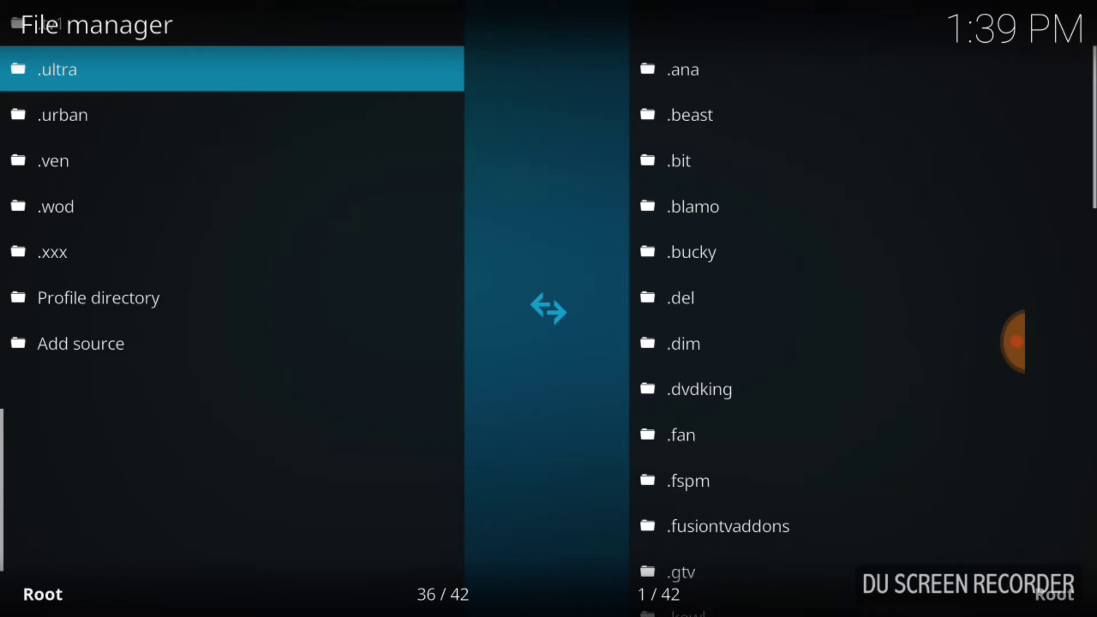
click(81, 342)
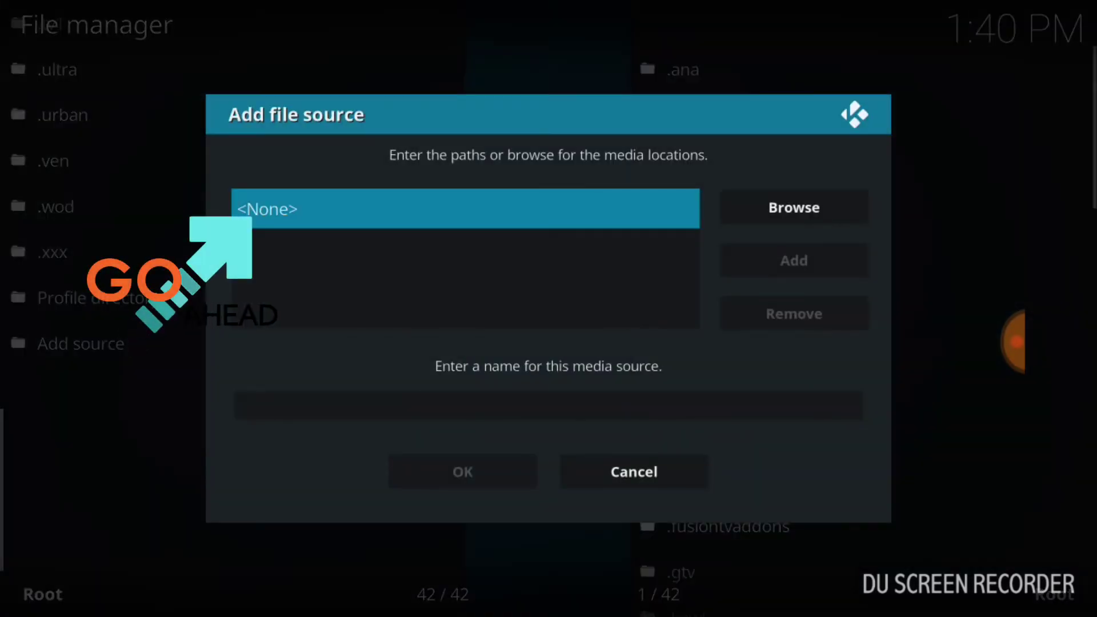
click(464, 209)
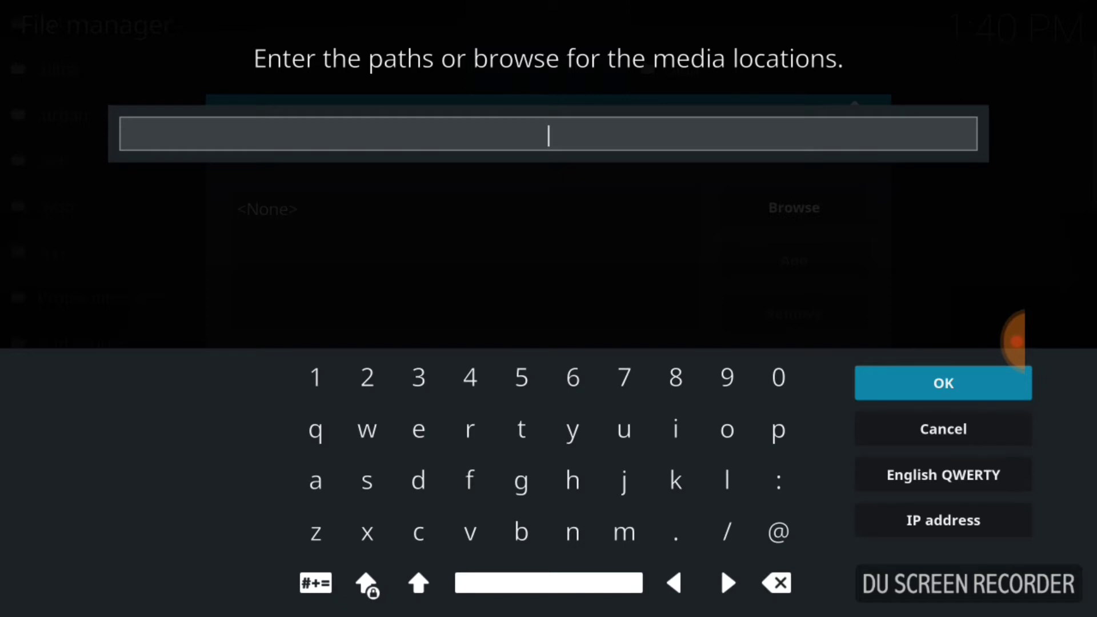
click(520, 429)
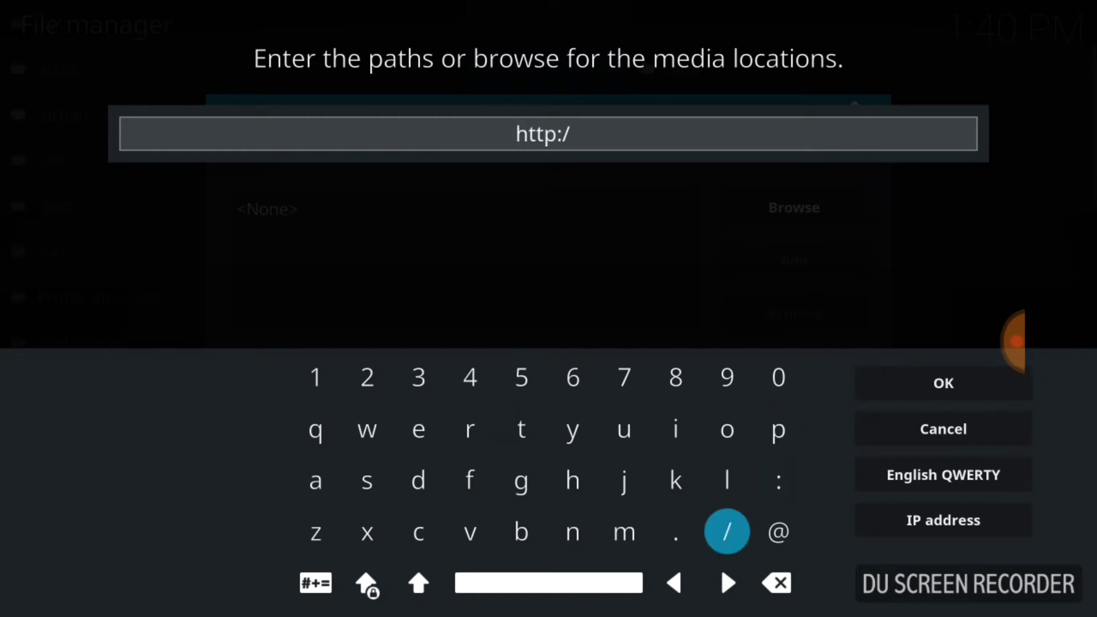
click(725, 531)
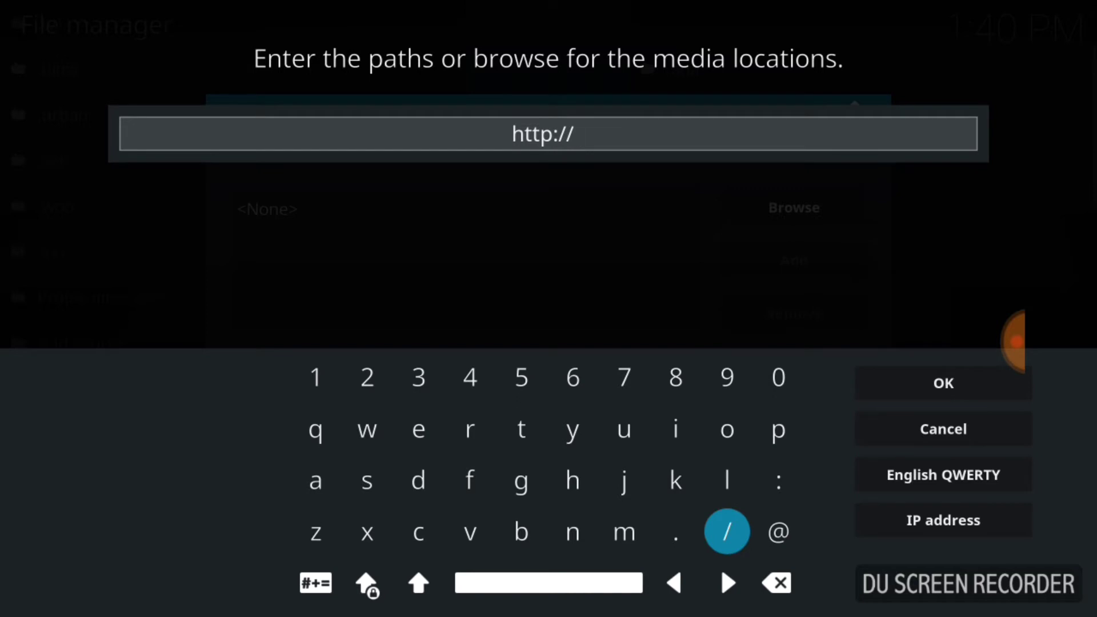
click(520, 429)
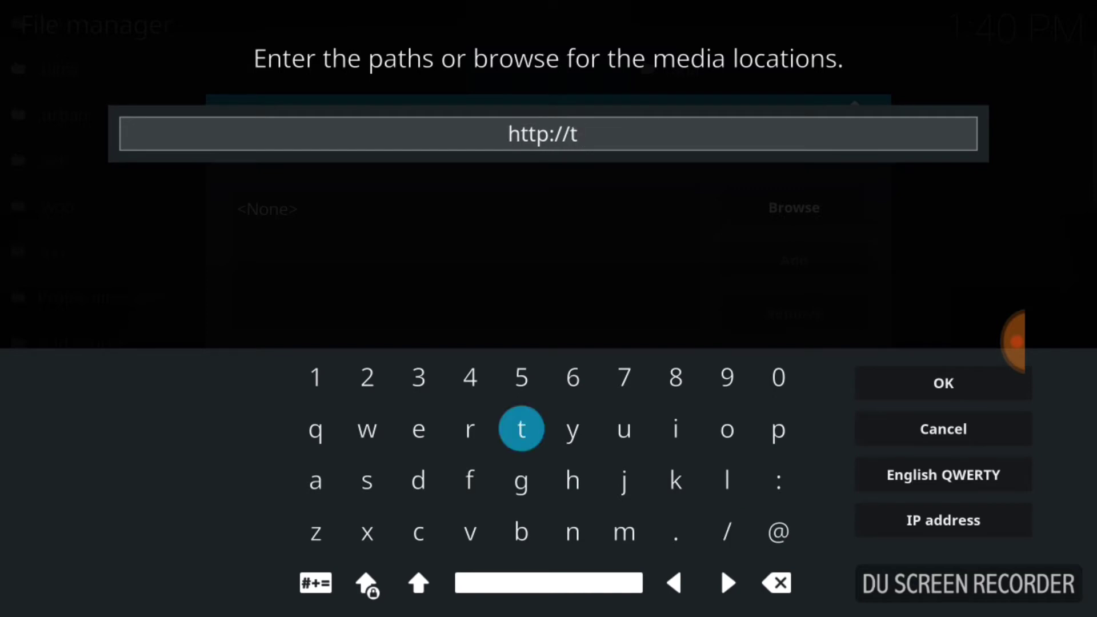
click(520, 530)
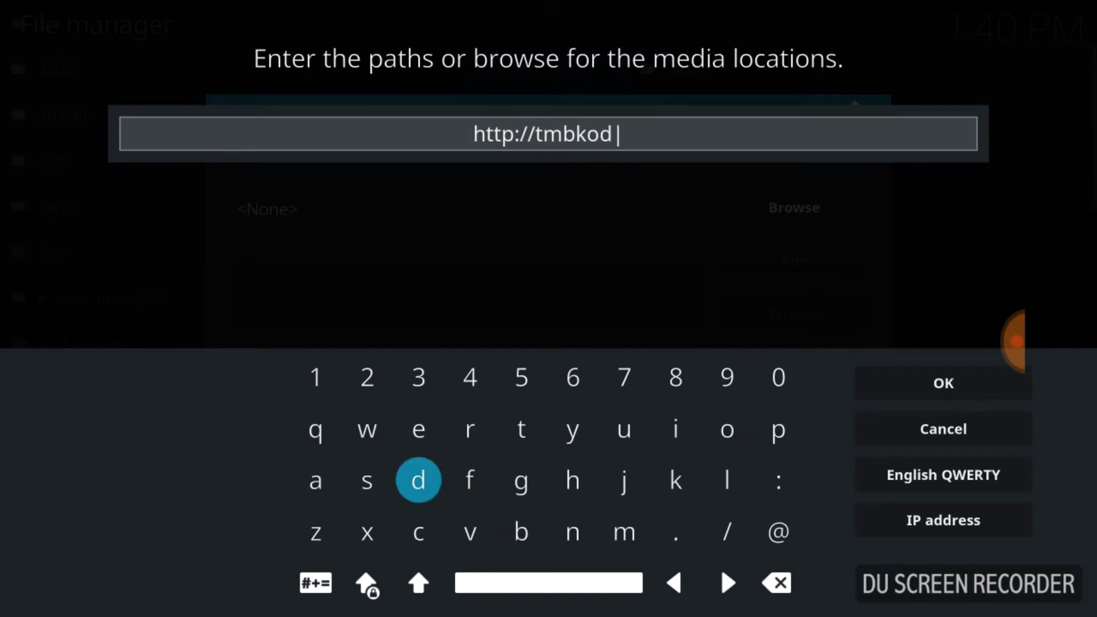
click(675, 428)
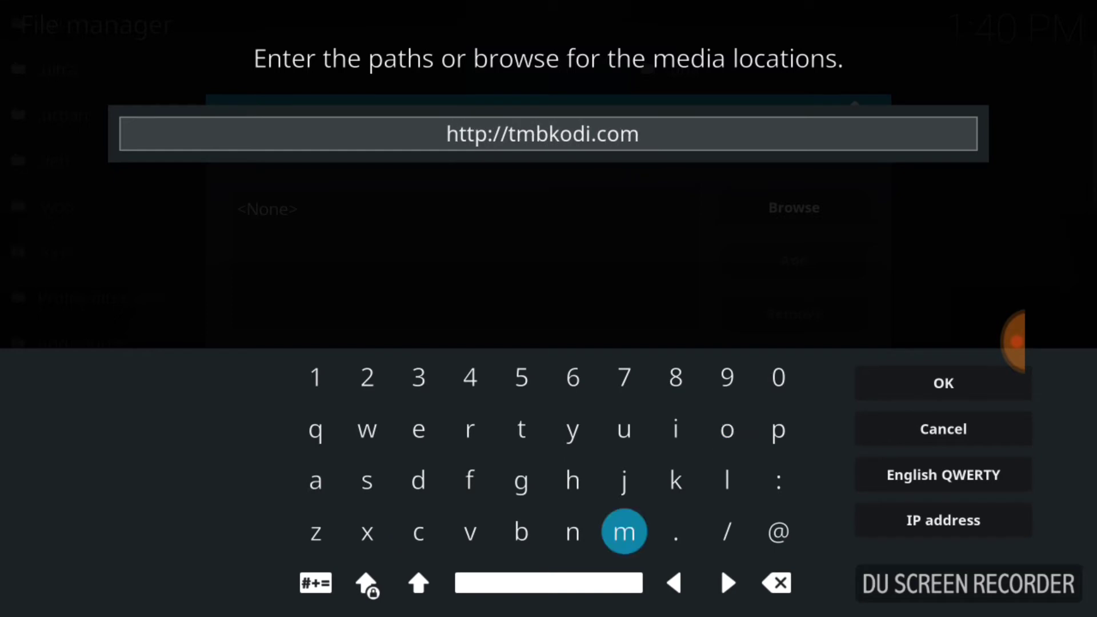
click(726, 531)
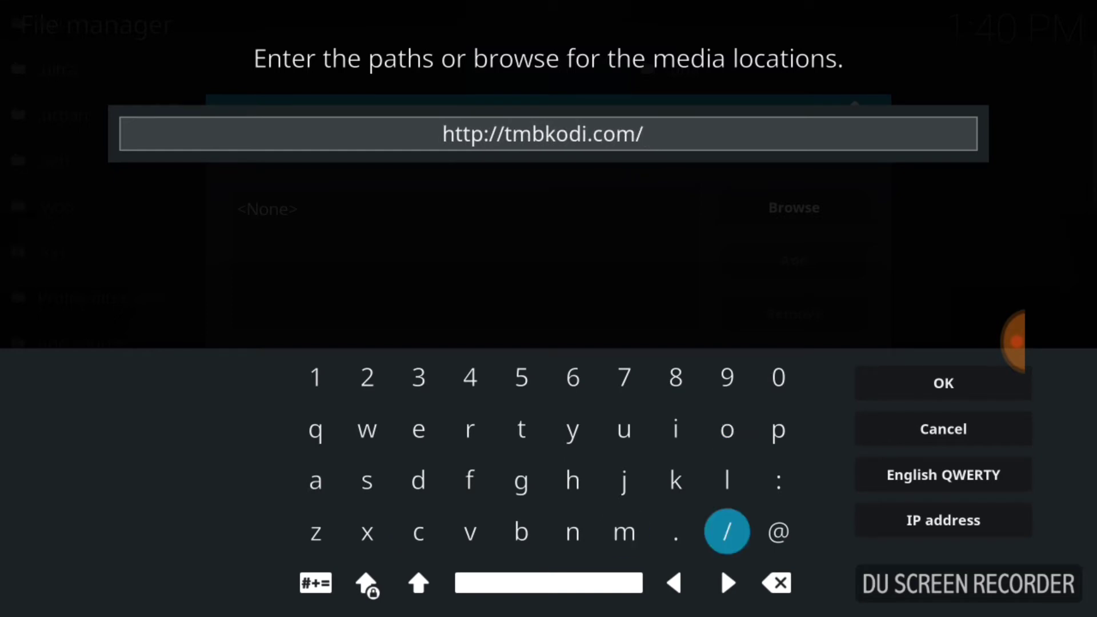
click(418, 429)
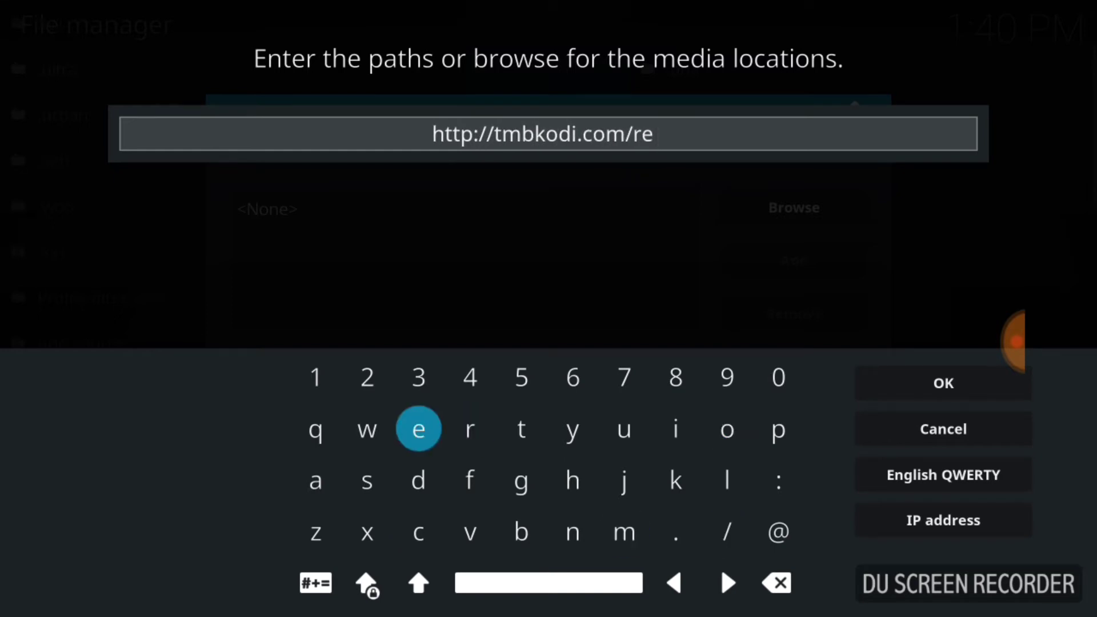
click(726, 429)
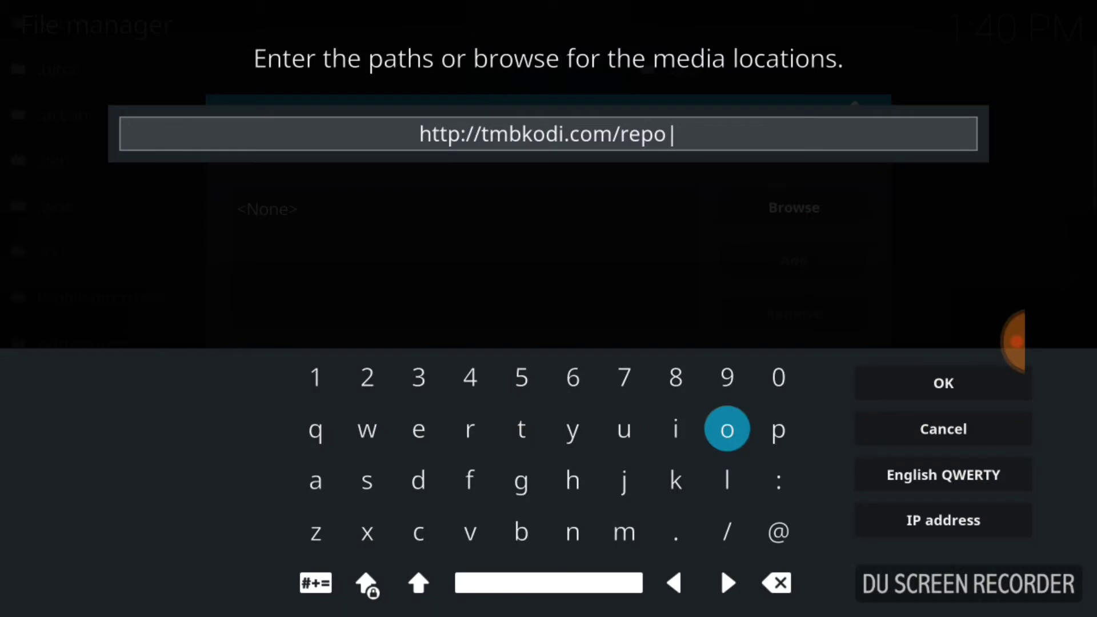
click(942, 383)
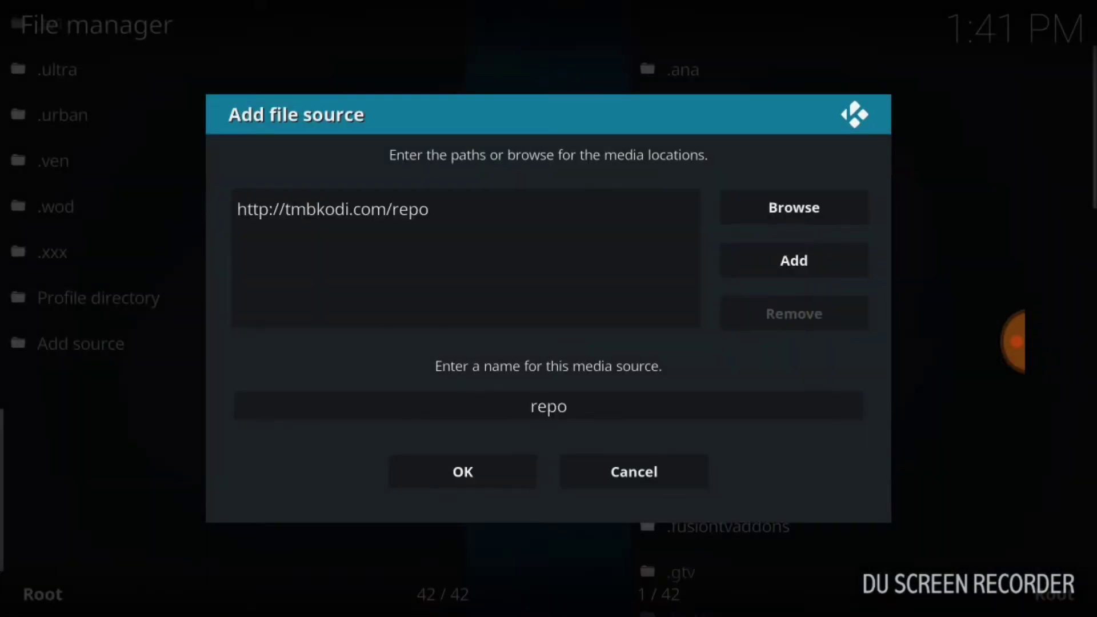
- Rename the source from 'repo' to '.oculus' and save the new file source
click(548, 406)
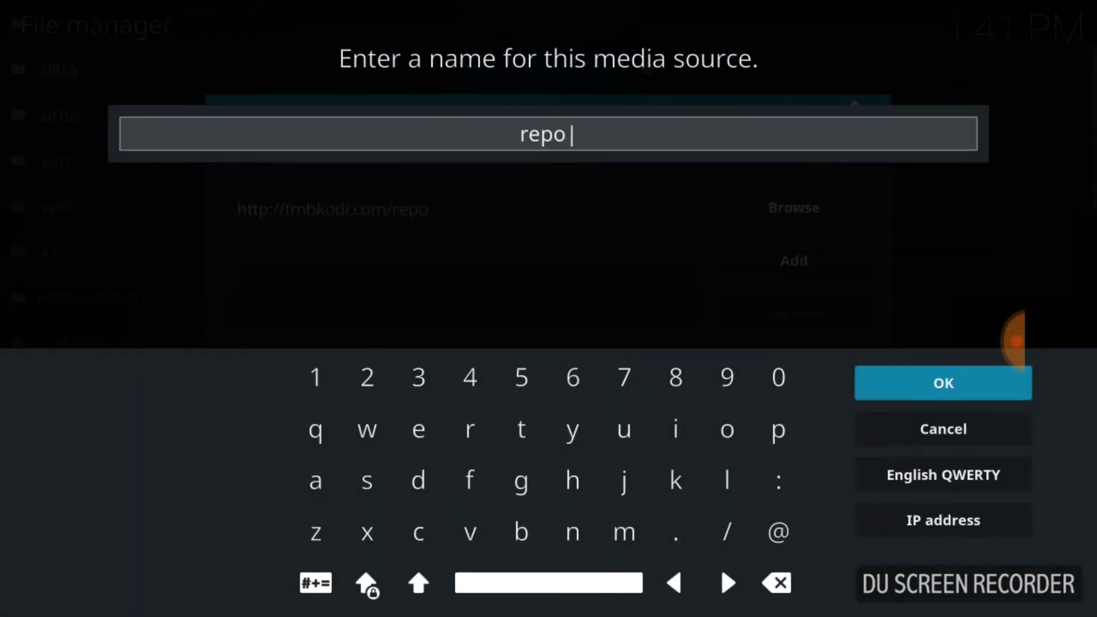
click(776, 583)
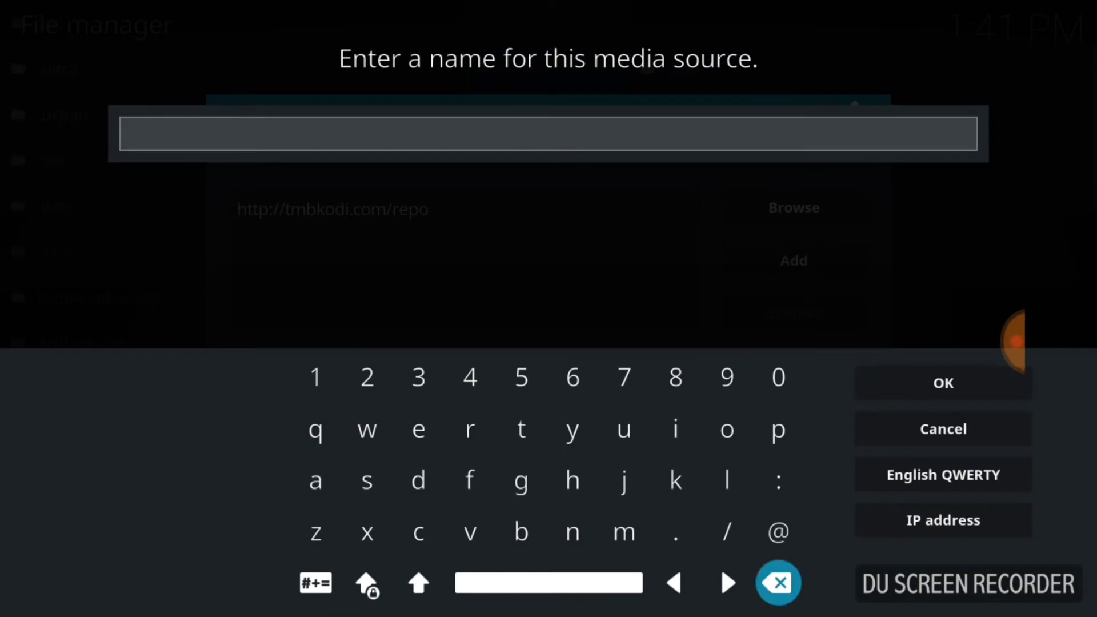
click(674, 530)
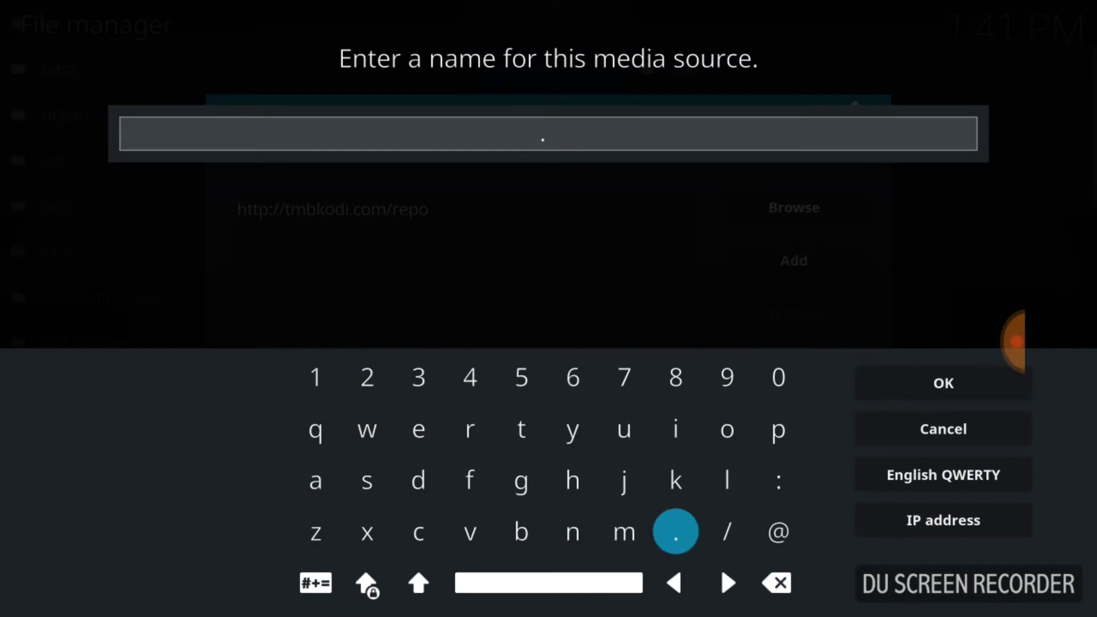
click(418, 532)
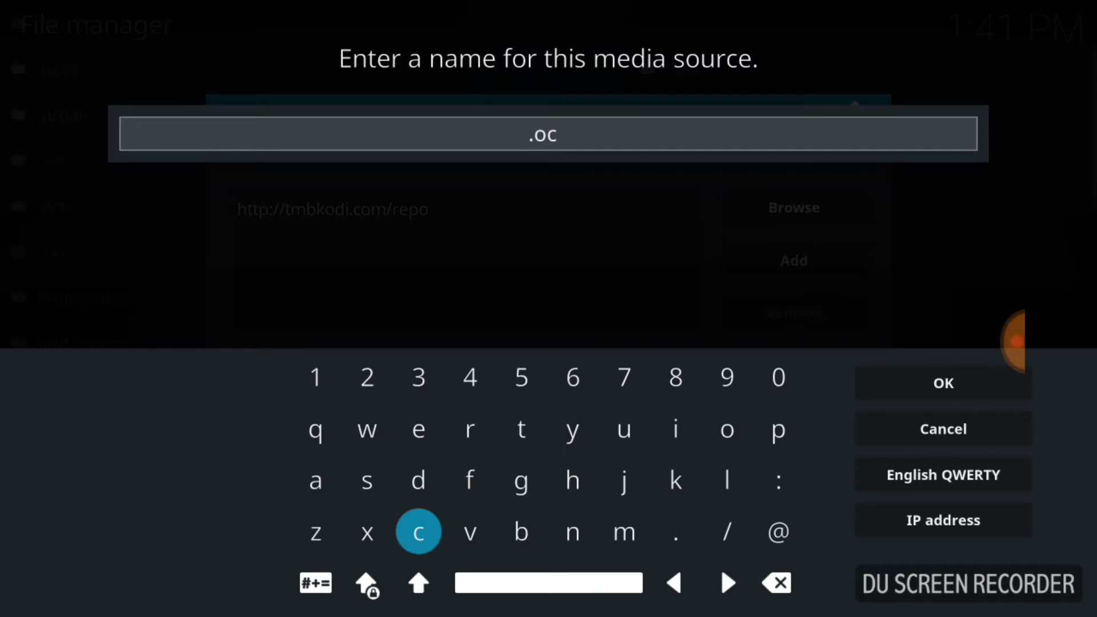
click(623, 429)
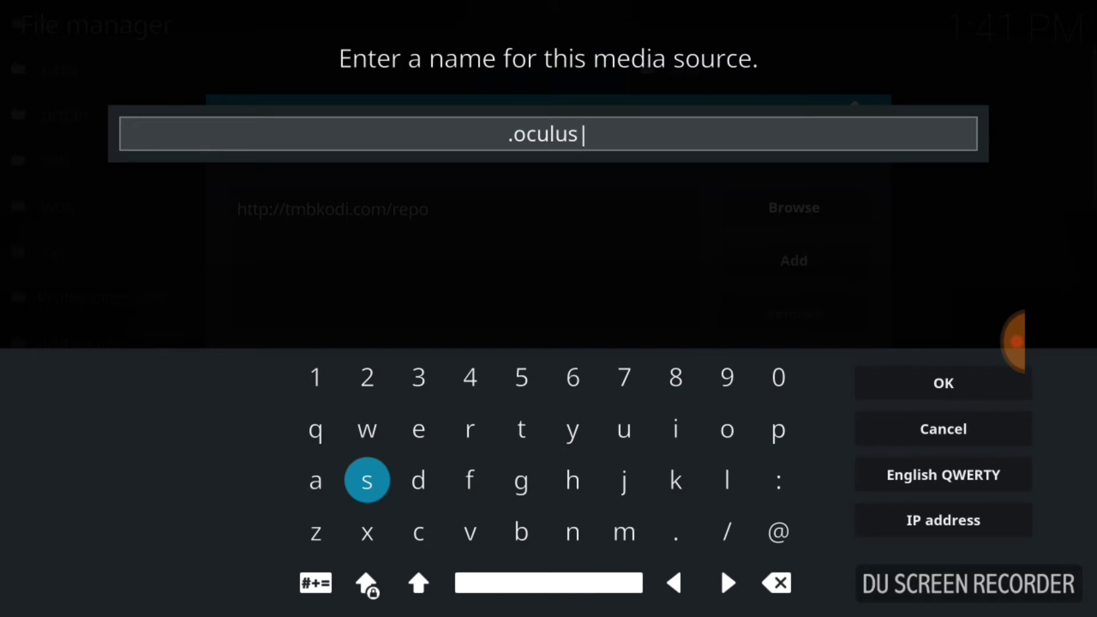
click(941, 383)
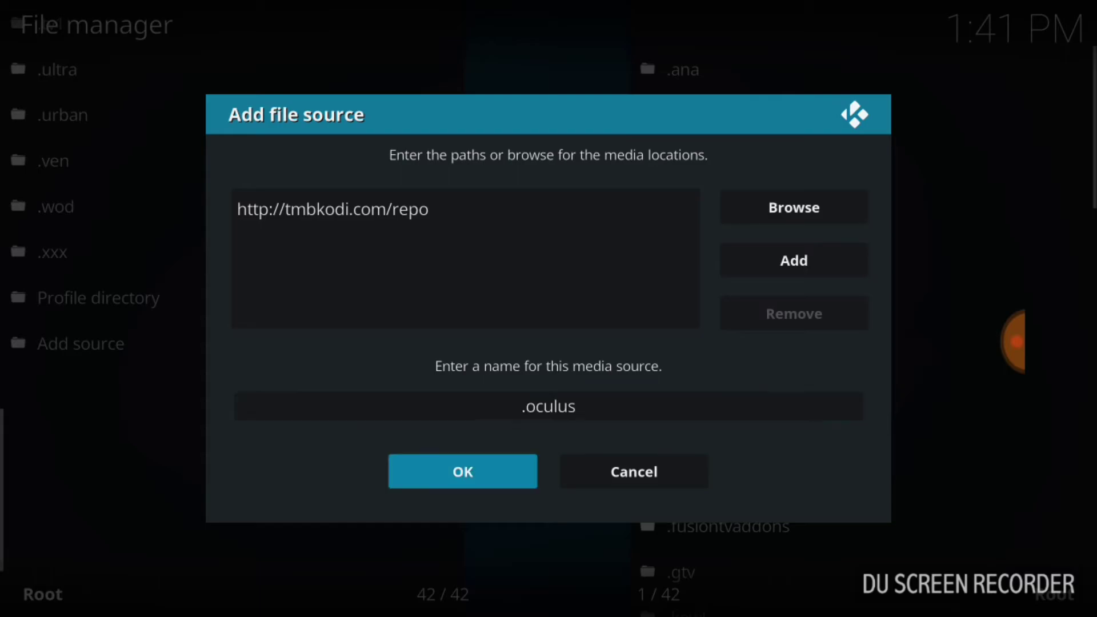
click(461, 471)
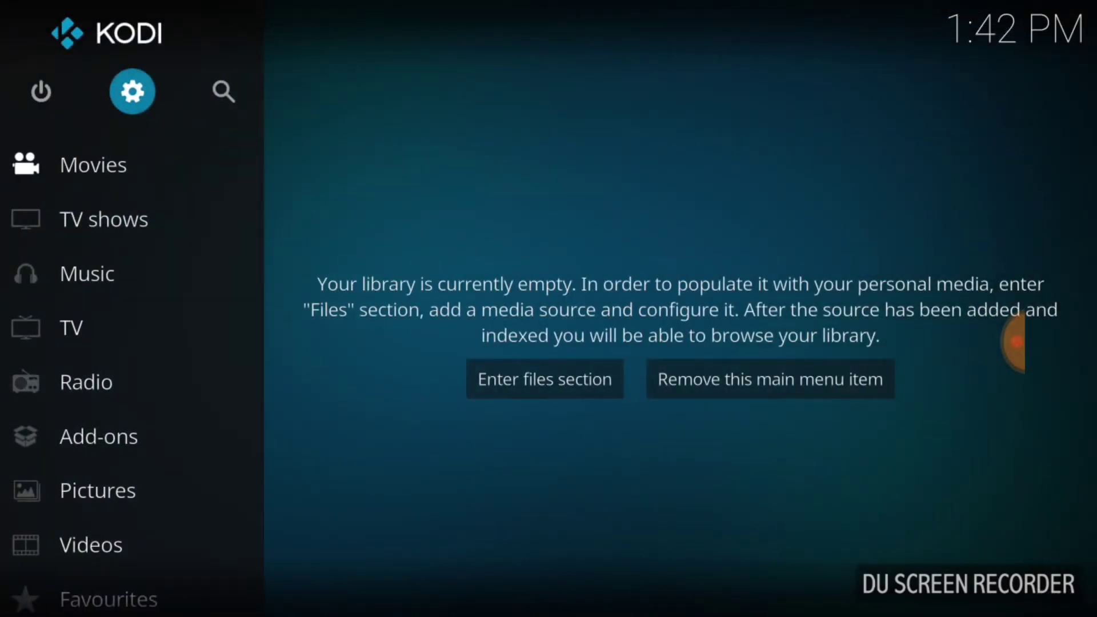
- Choose Install from zip file in the add-on browser and scroll to the .oculus source
click(99, 436)
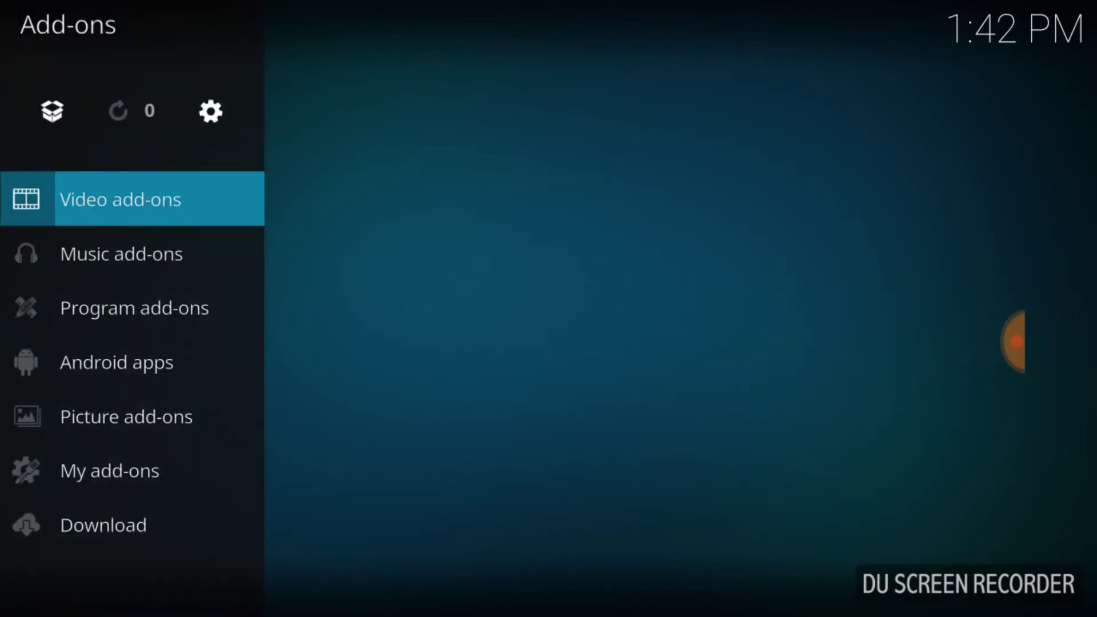
click(118, 198)
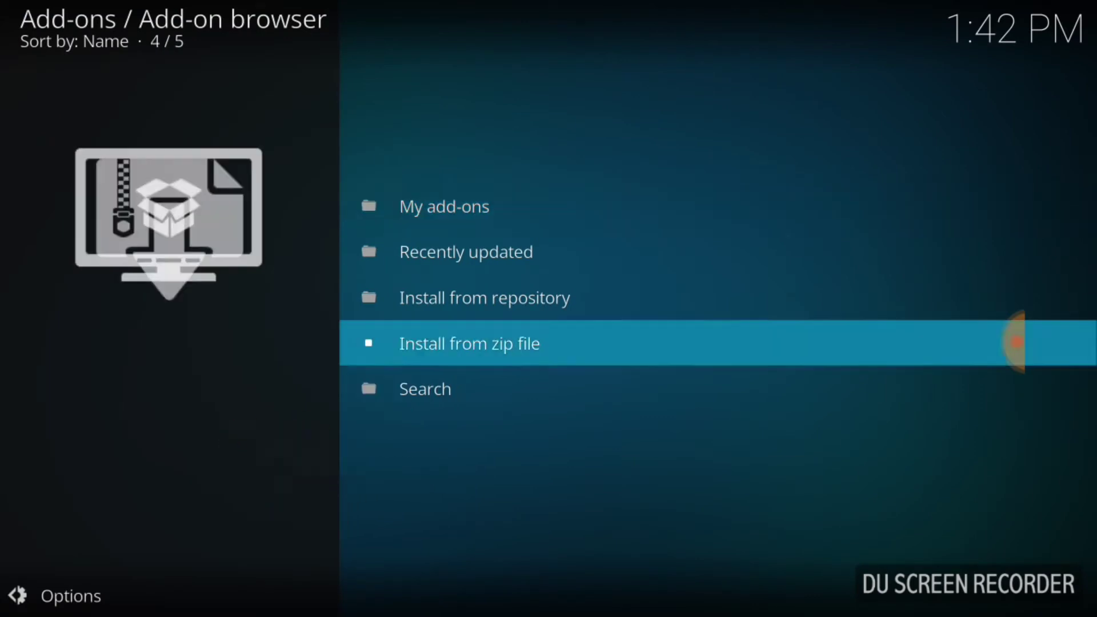
click(468, 343)
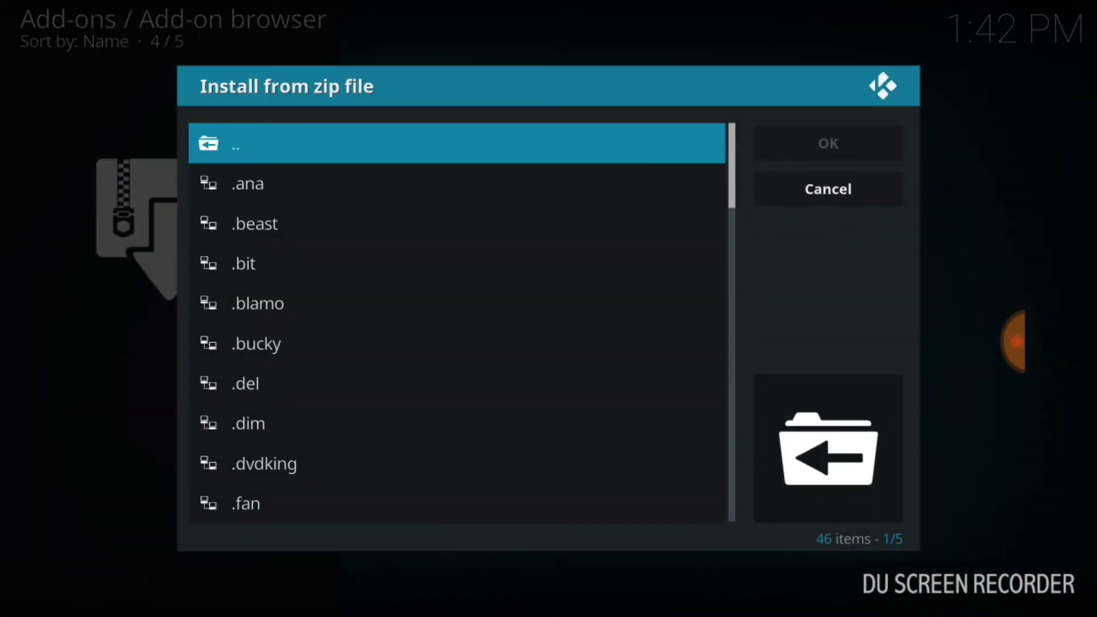
scroll(down, 3)
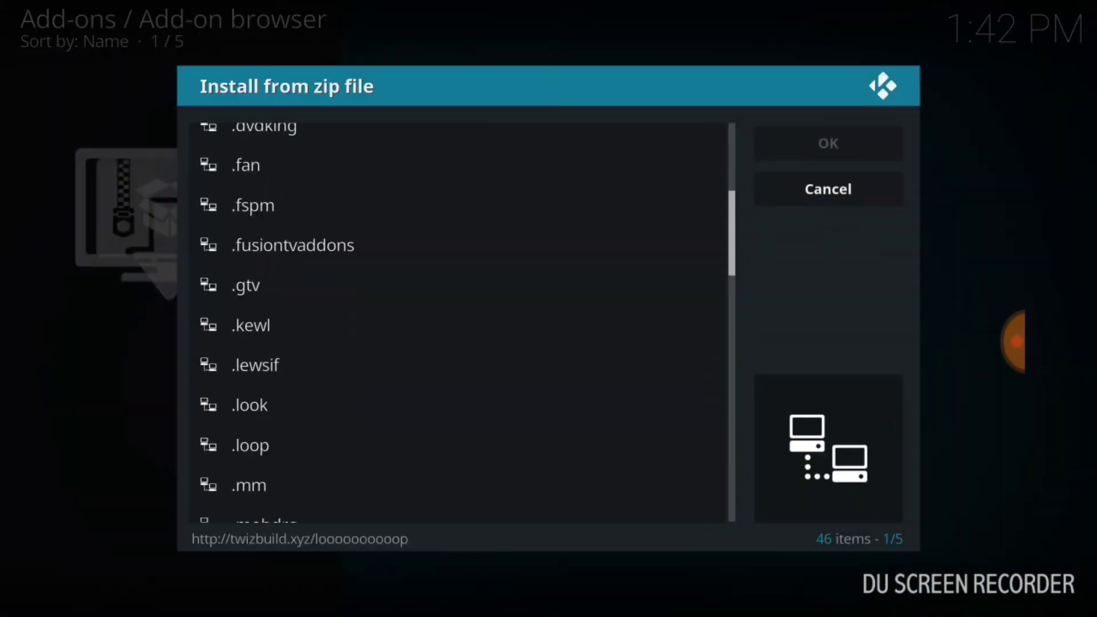
scroll(down, 3)
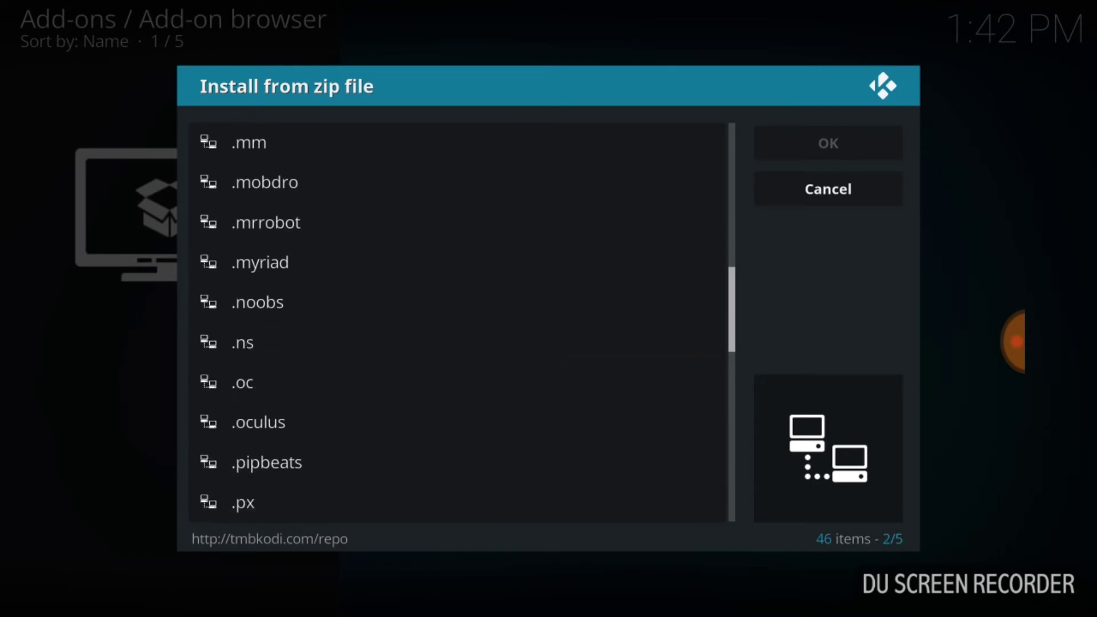
scroll(down, 3)
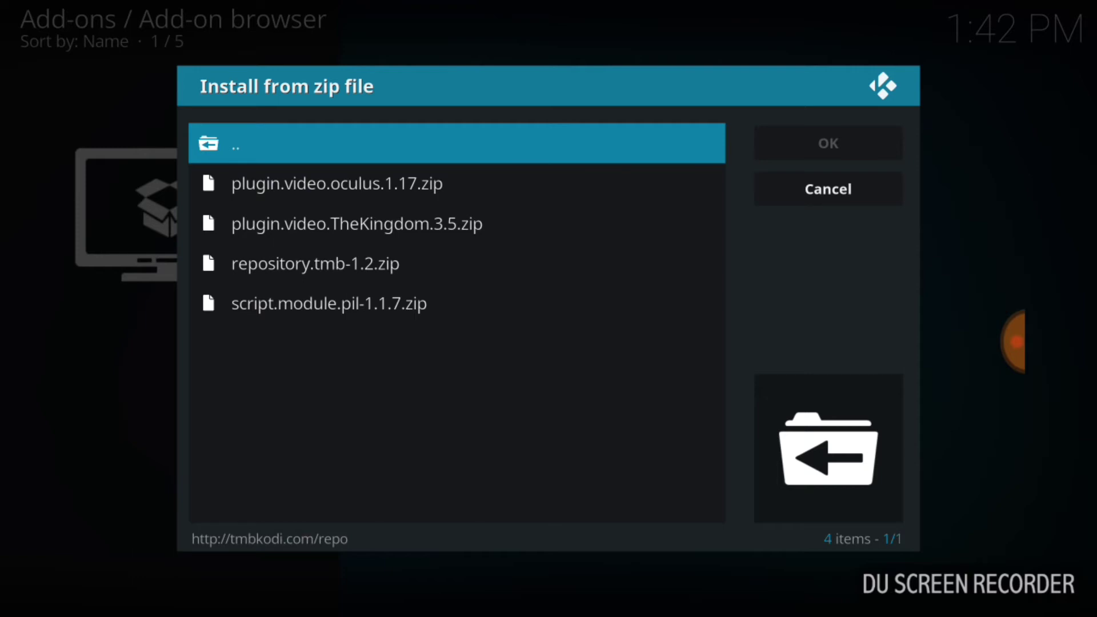
- Install plugin.video.oculus.1.17.zip, then launch Oculus from My add-ons
click(828, 188)
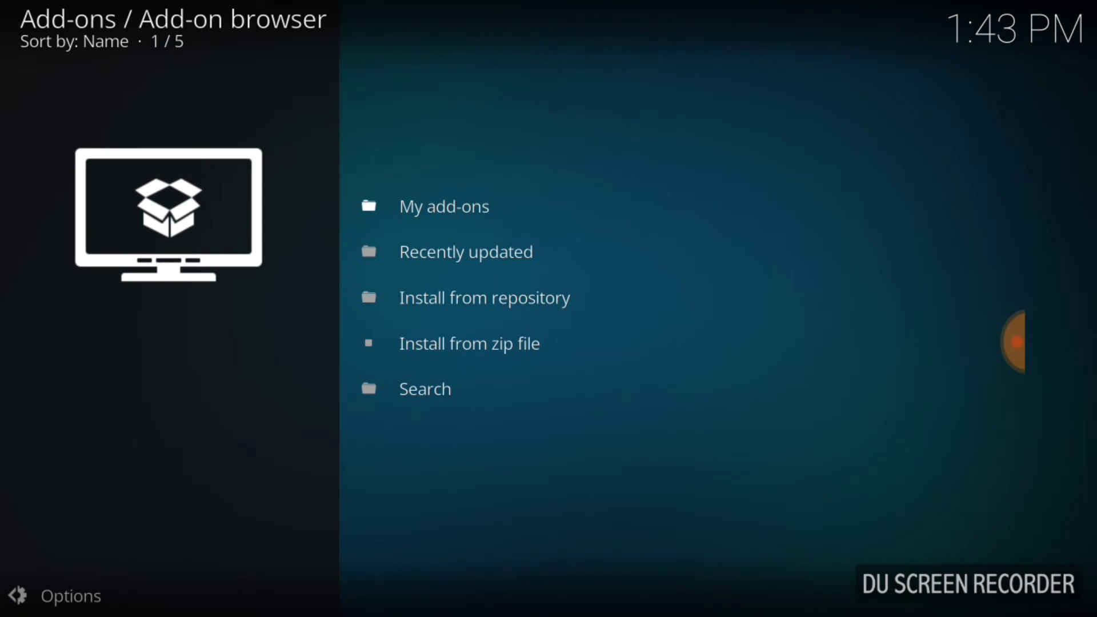
click(443, 206)
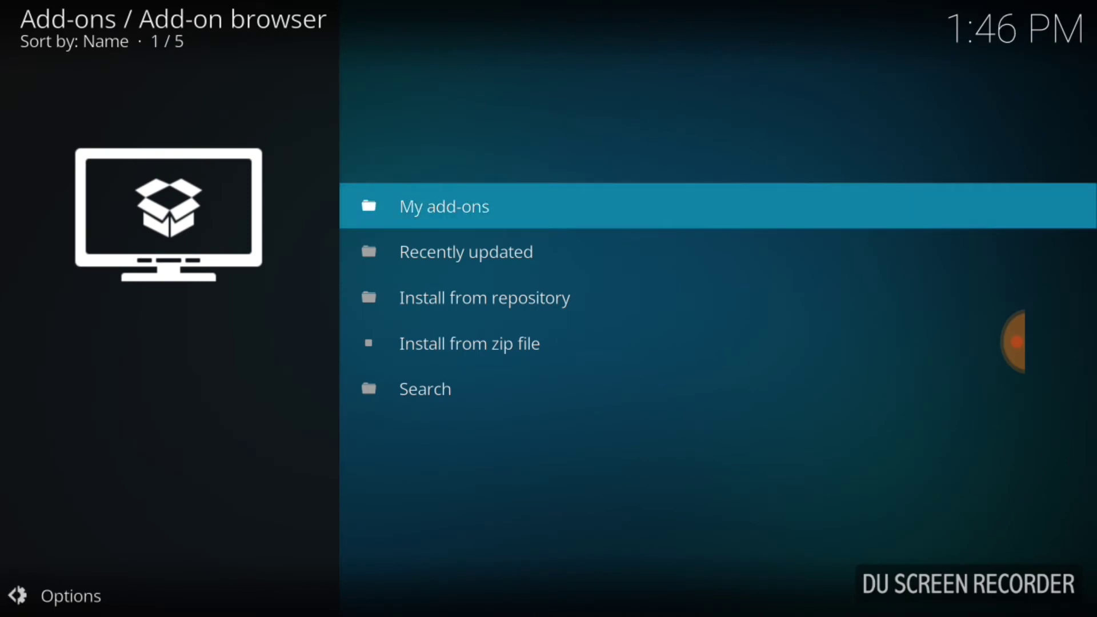
click(443, 206)
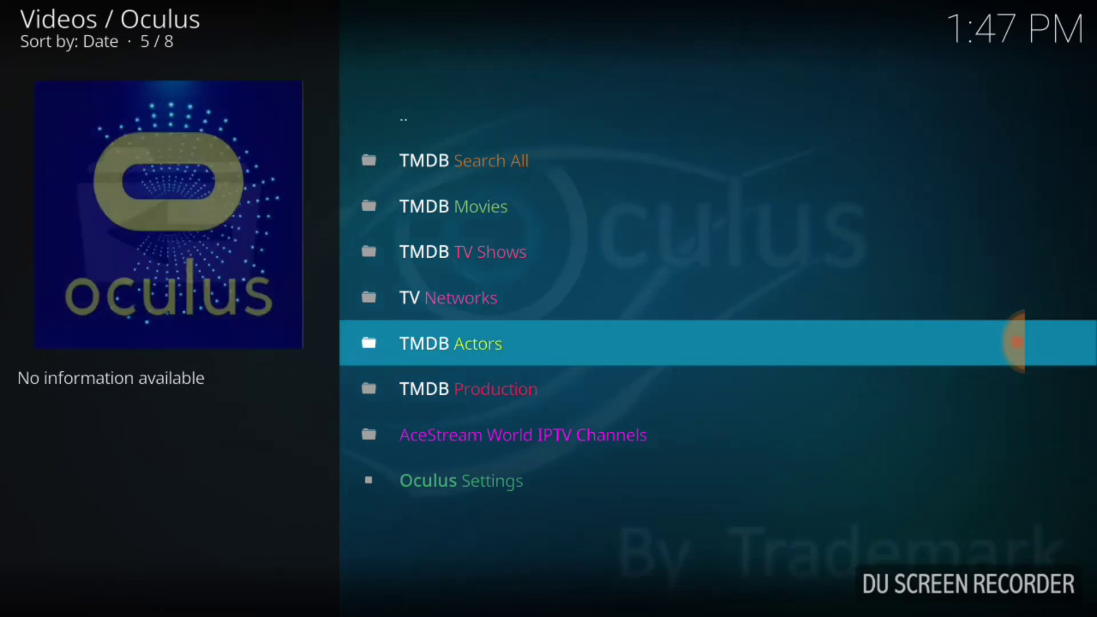
- Open Oculus's TMDB Actors category and scroll through the 75-actor list
click(451, 343)
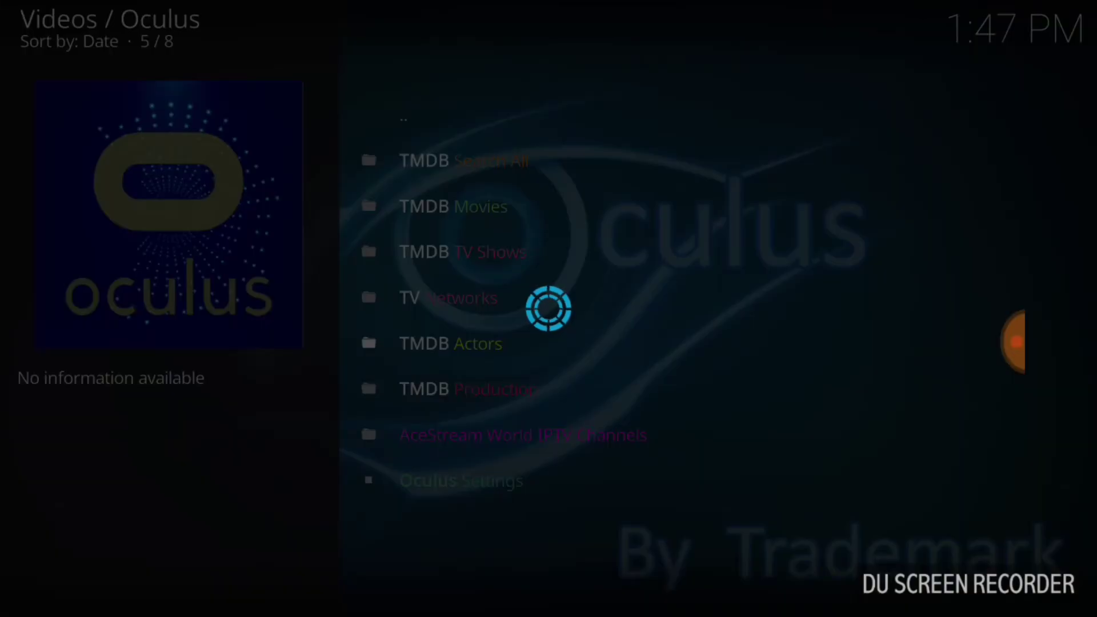
click(451, 343)
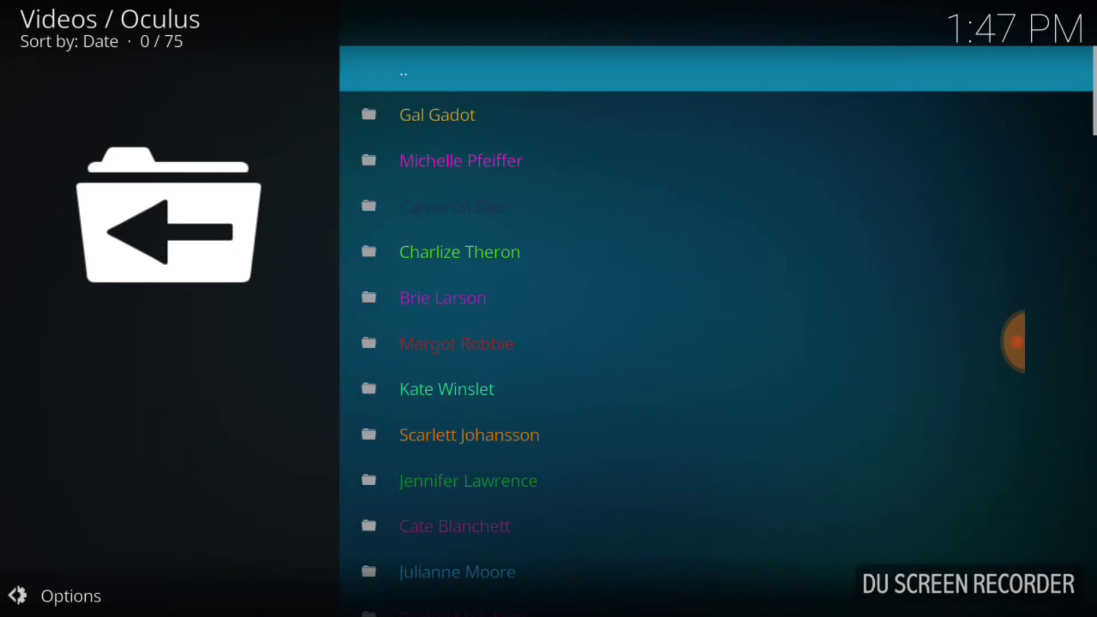
scroll(down, 3)
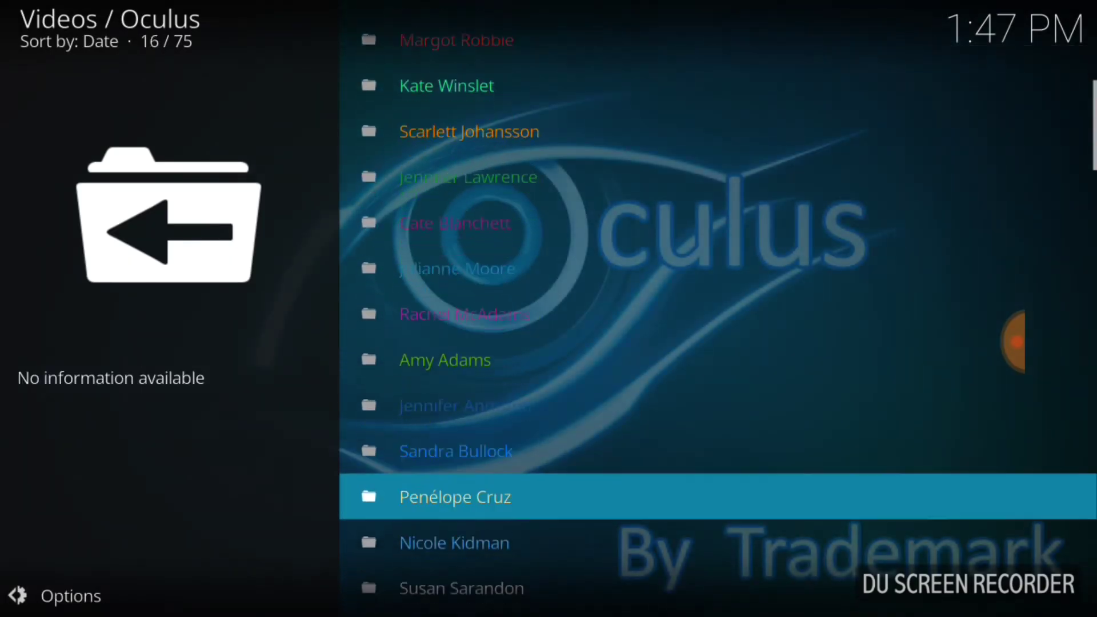
scroll(down, 3)
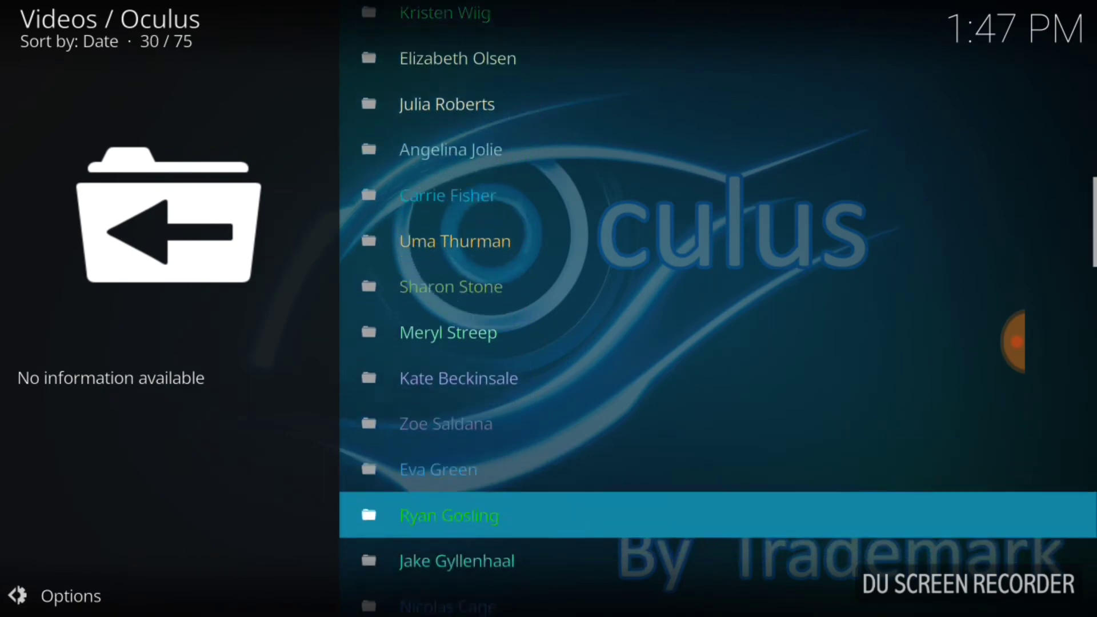
scroll(down, 3)
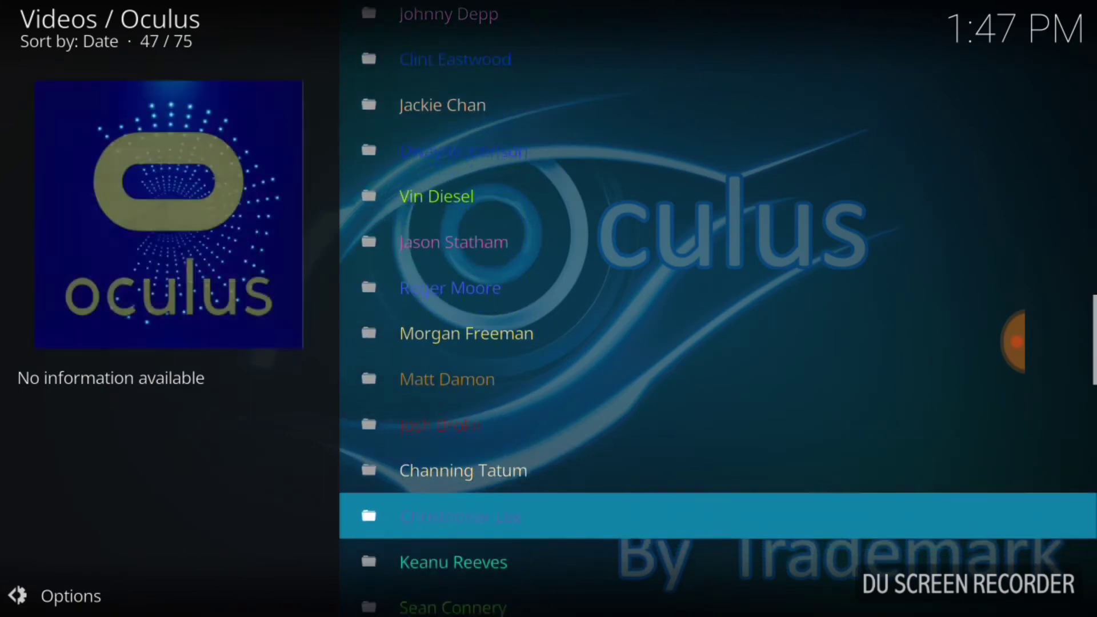
scroll(down, 3)
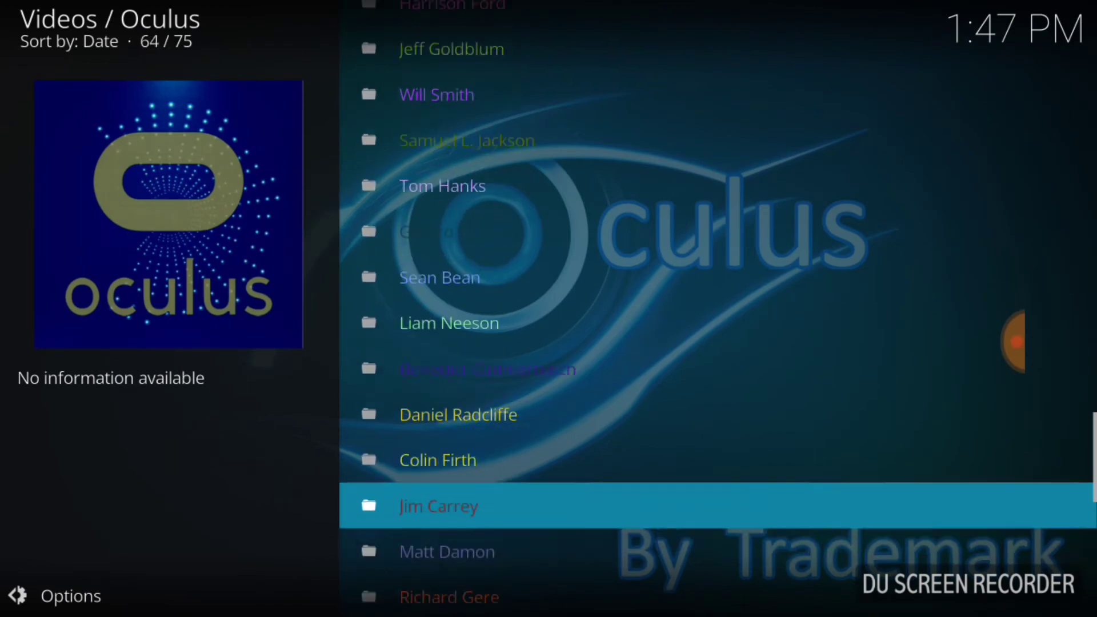
scroll(down, 3)
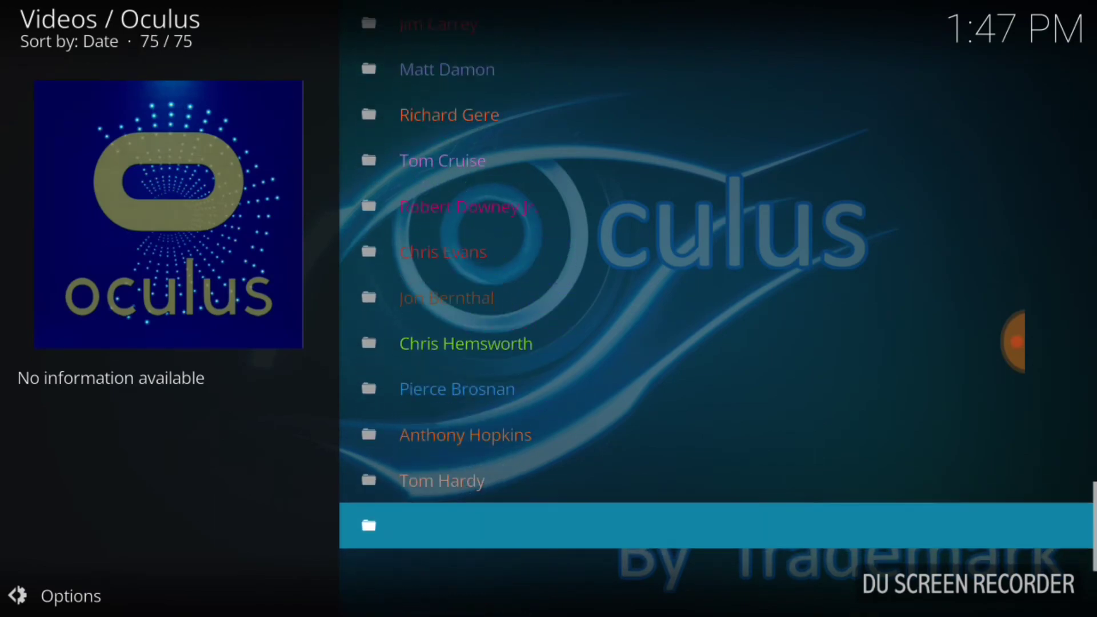
scroll(up, 3)
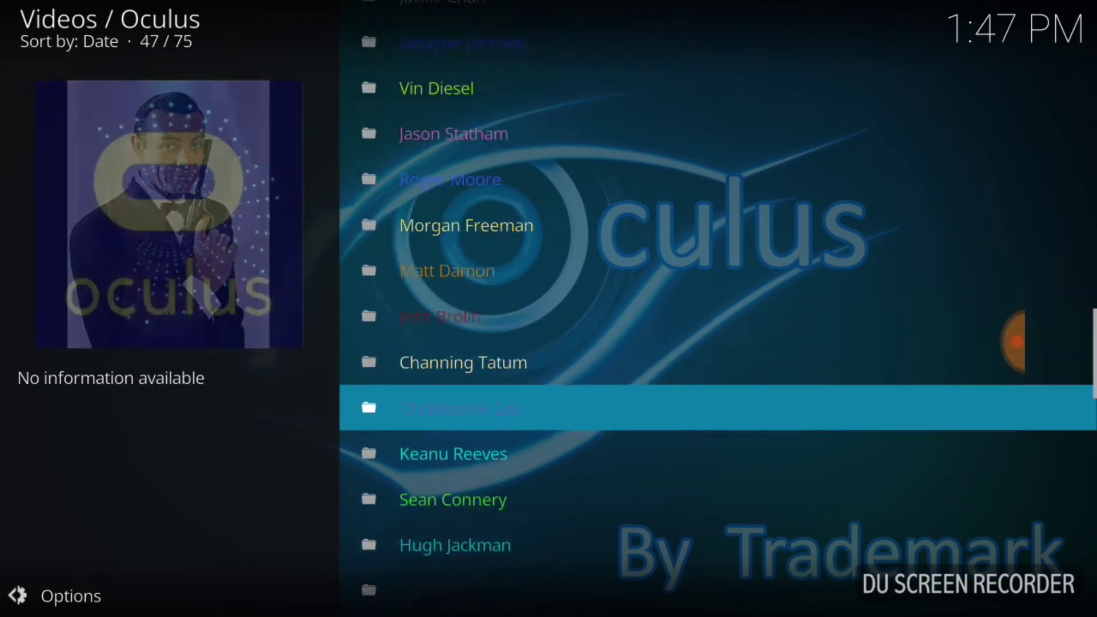
scroll(up, 3)
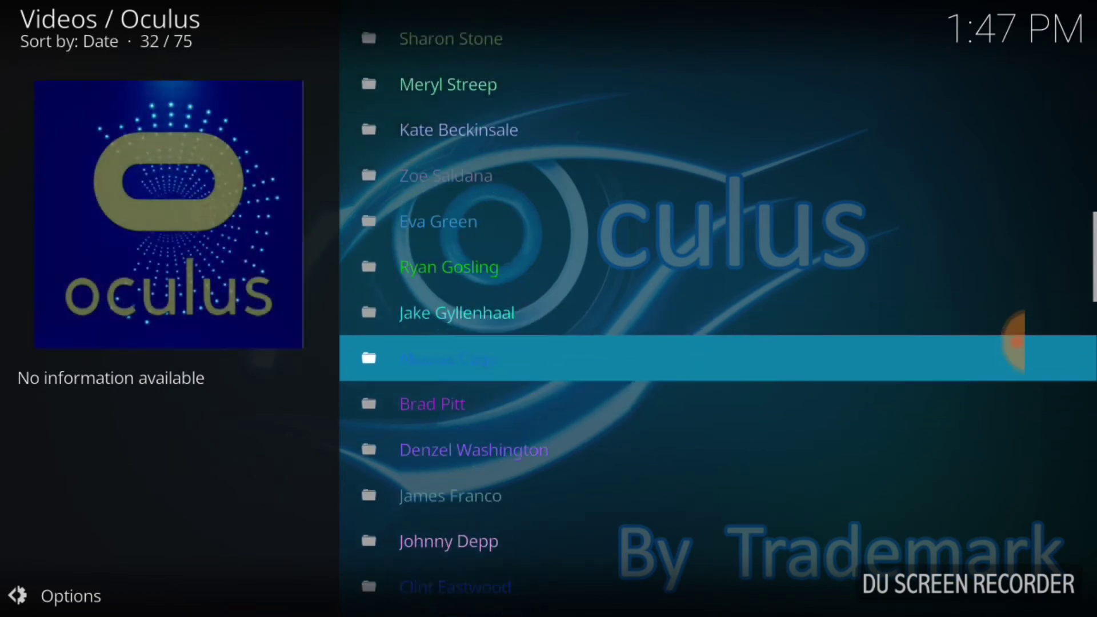
scroll(up, 3)
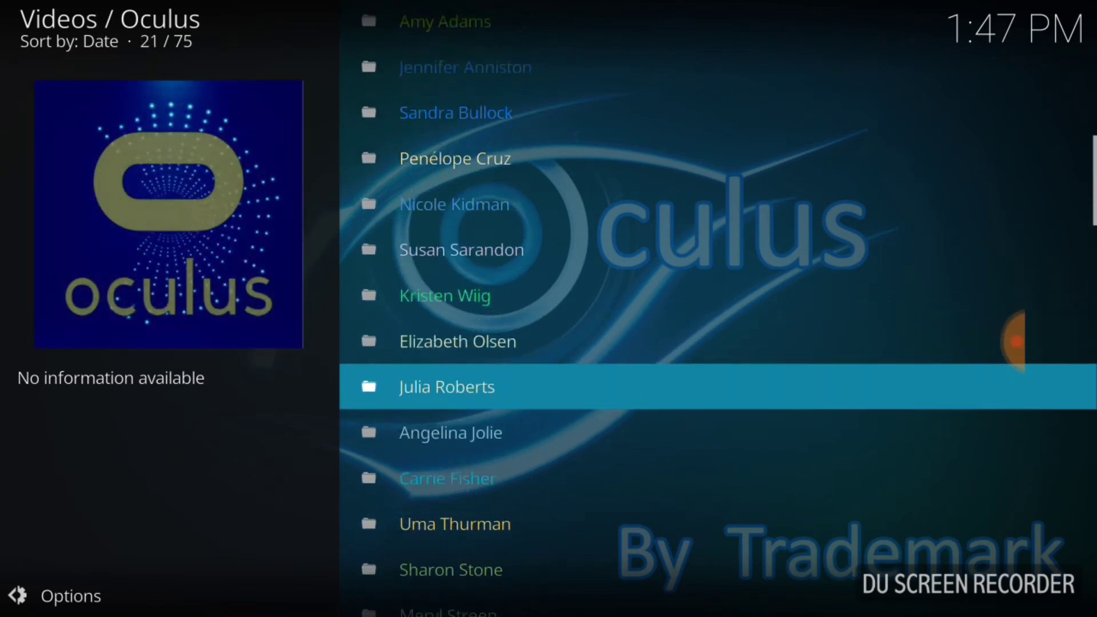
scroll(down, 3)
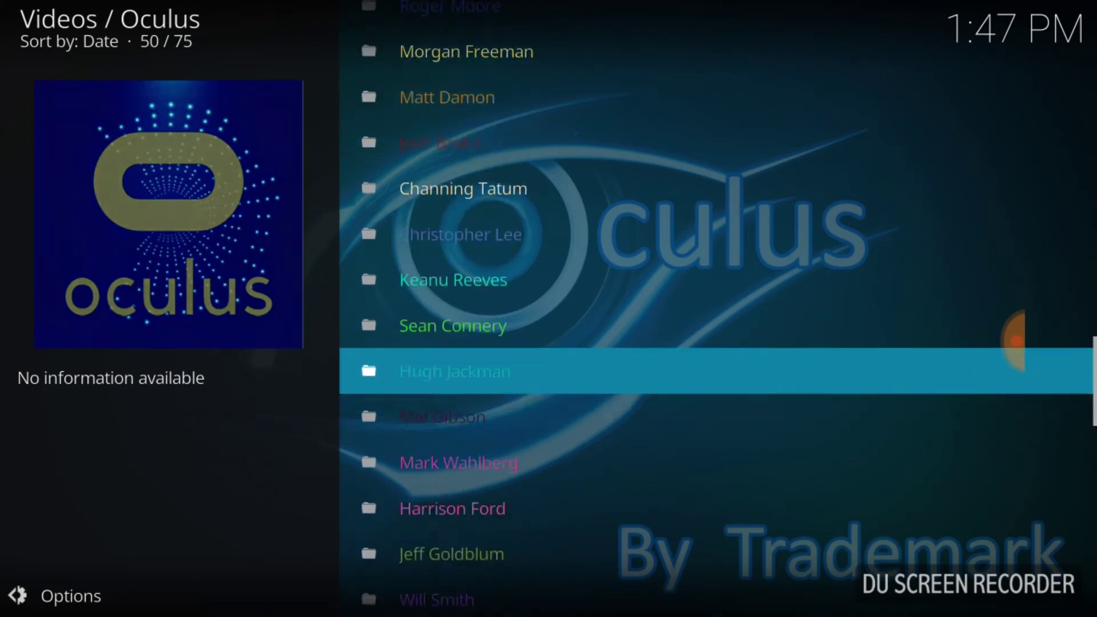
scroll(down, 3)
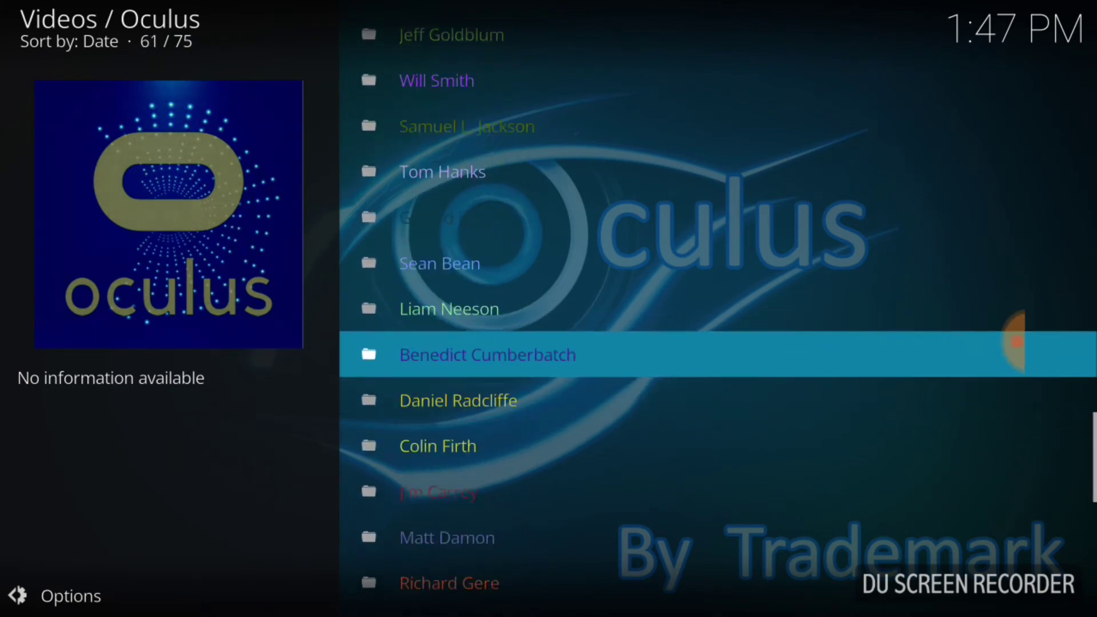
scroll(up, 3)
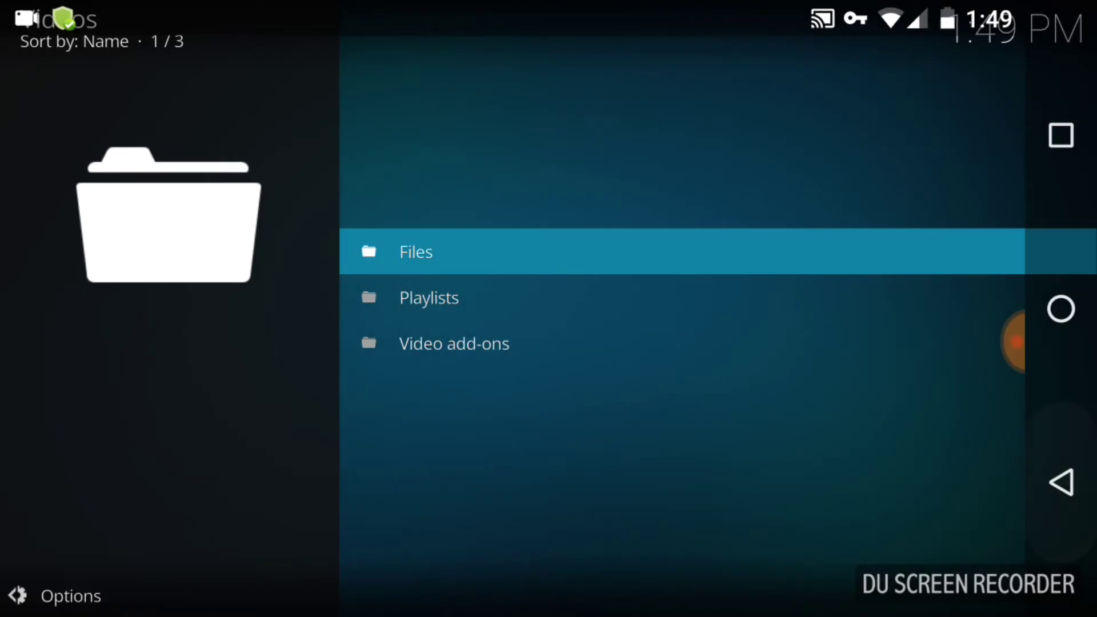
- Open the Video add-ons collection and scroll the grid to find TheKingdom
click(453, 343)
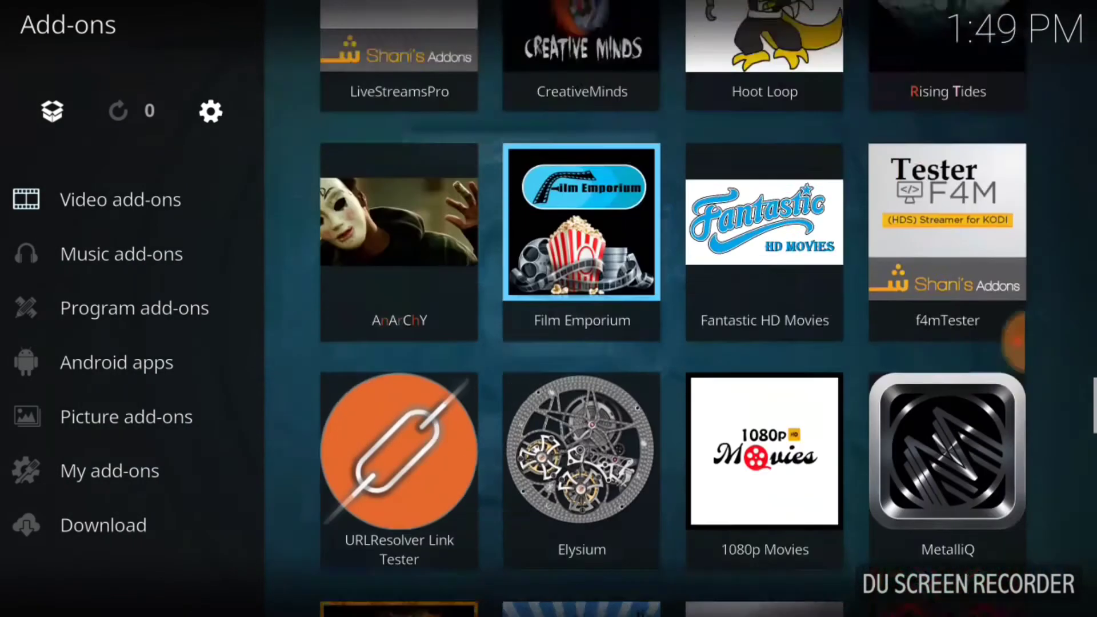
scroll(down, 3)
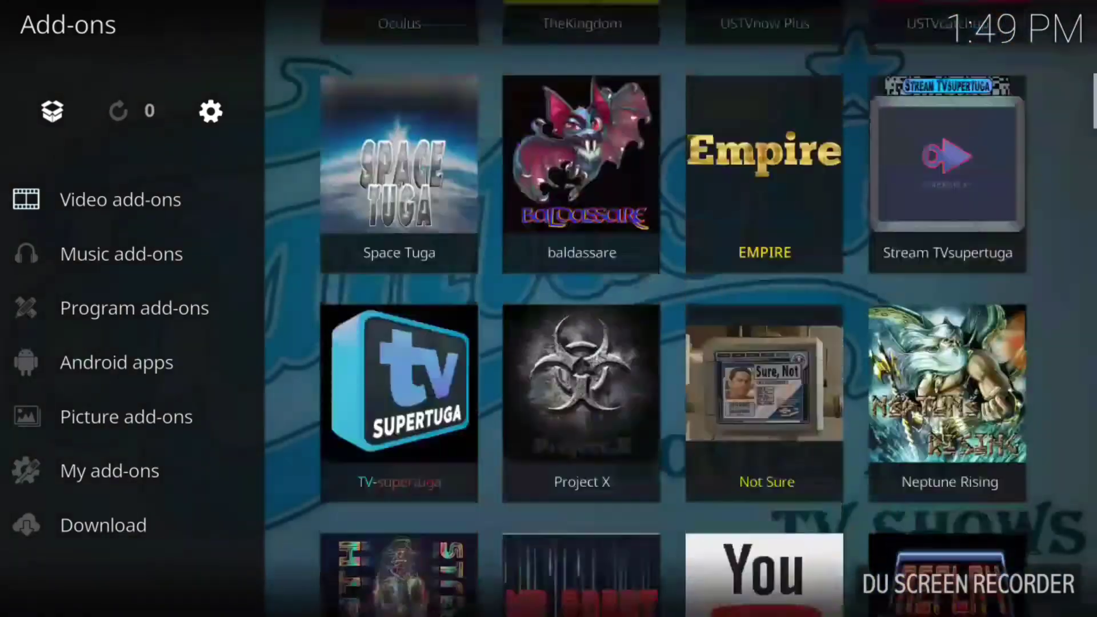
scroll(up, 3)
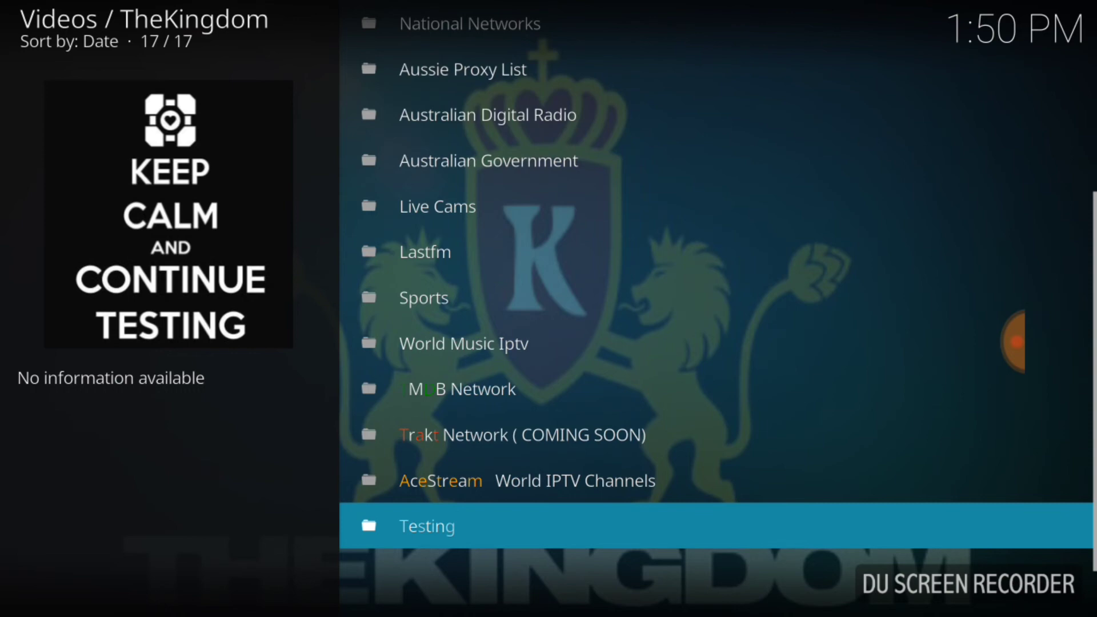
scroll(up, 3)
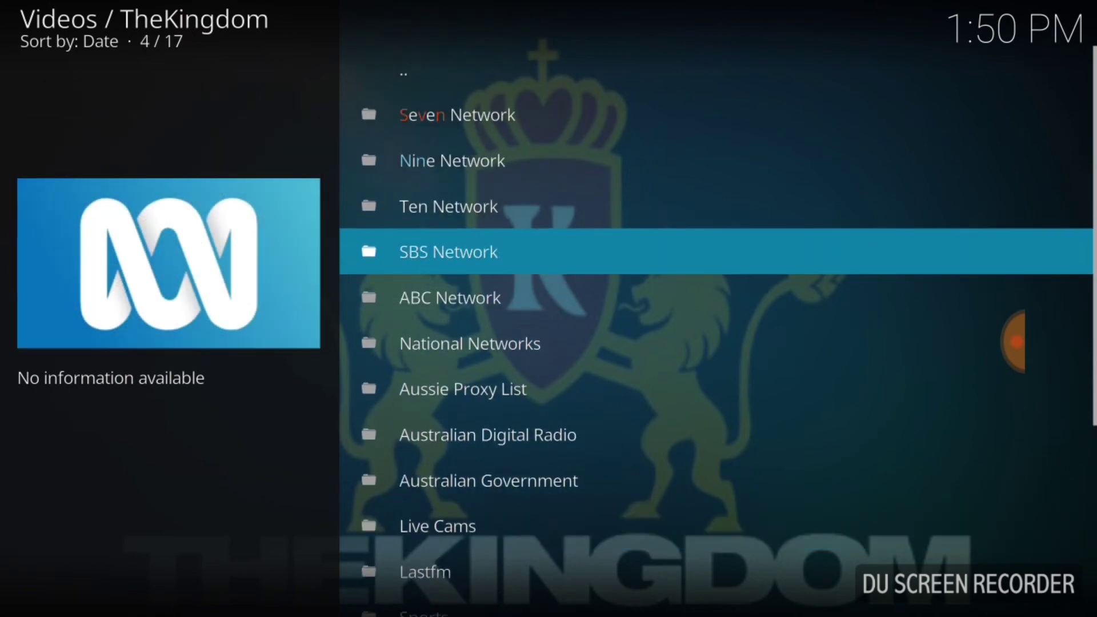
scroll(down, 3)
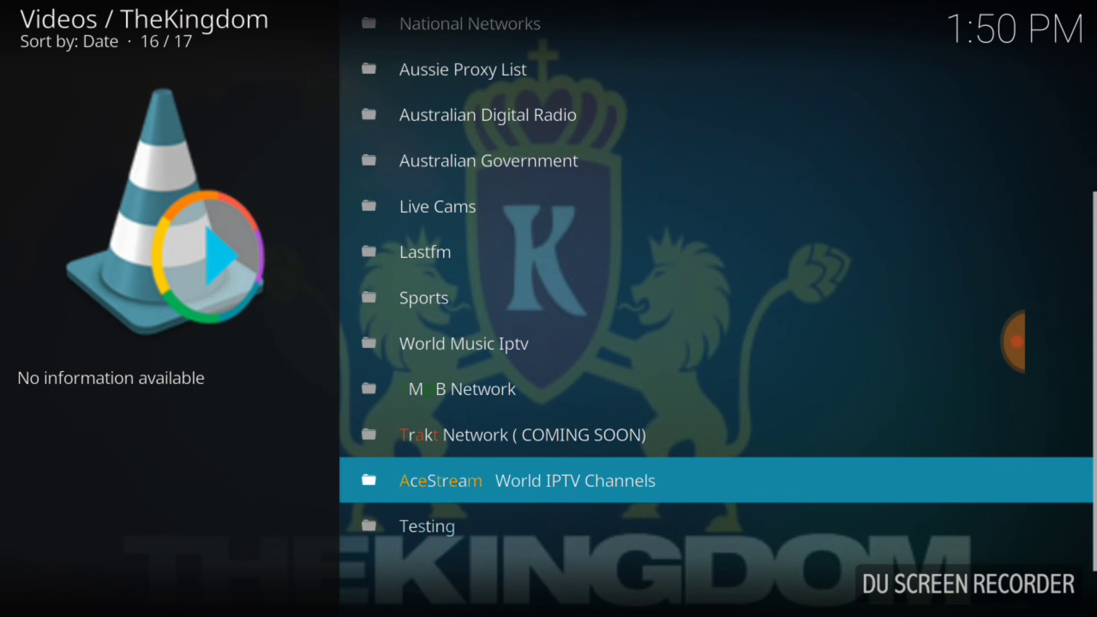
scroll(up, 3)
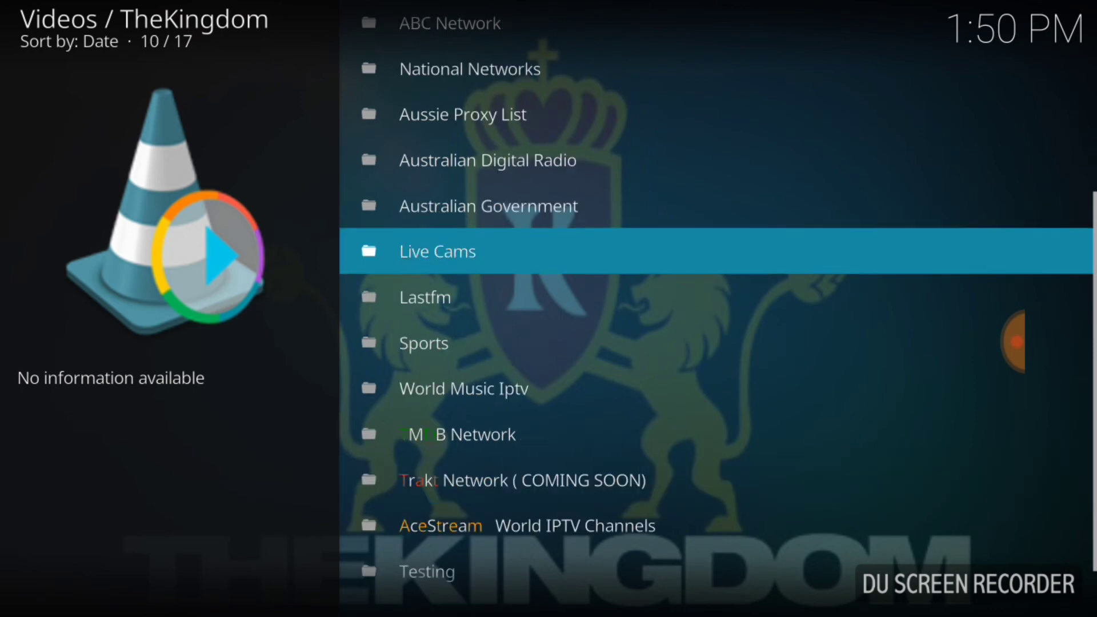
scroll(up, 3)
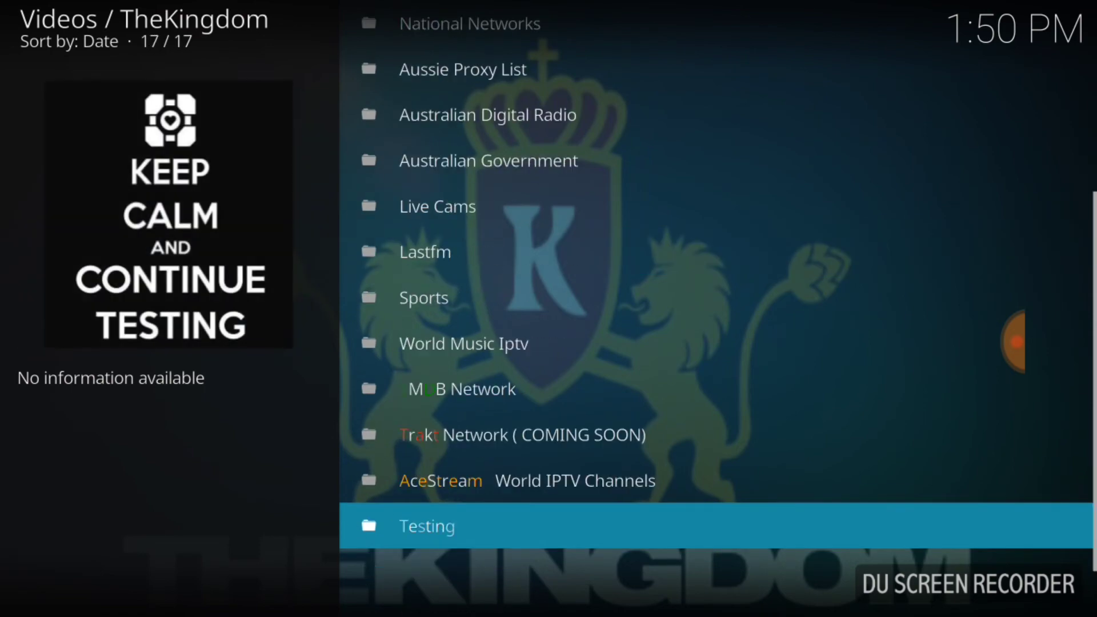
scroll(up, 3)
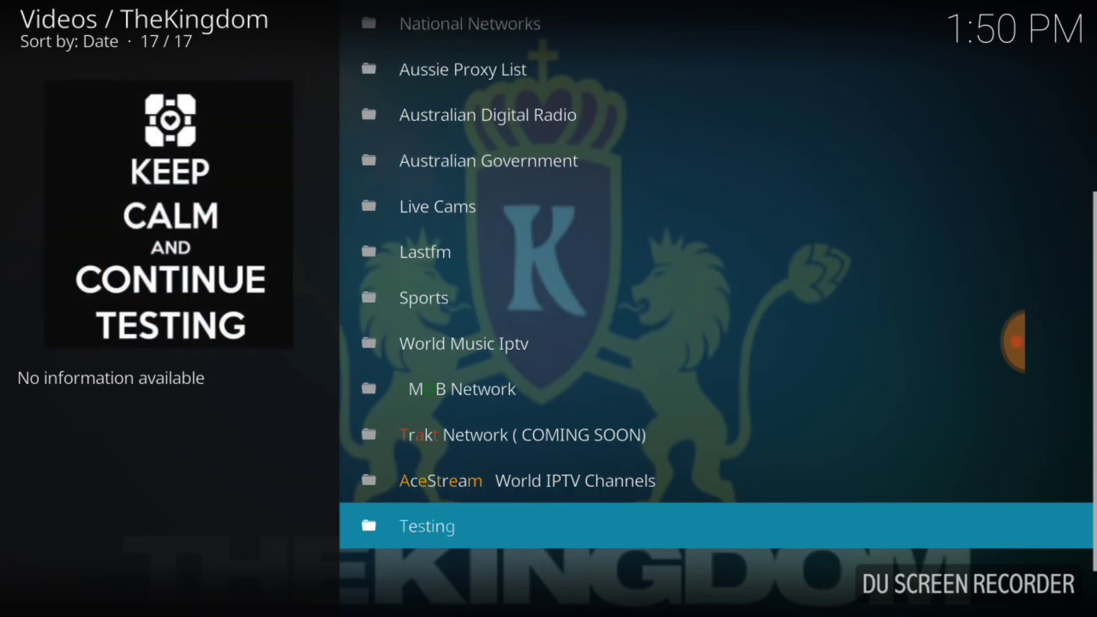
scroll(up, 3)
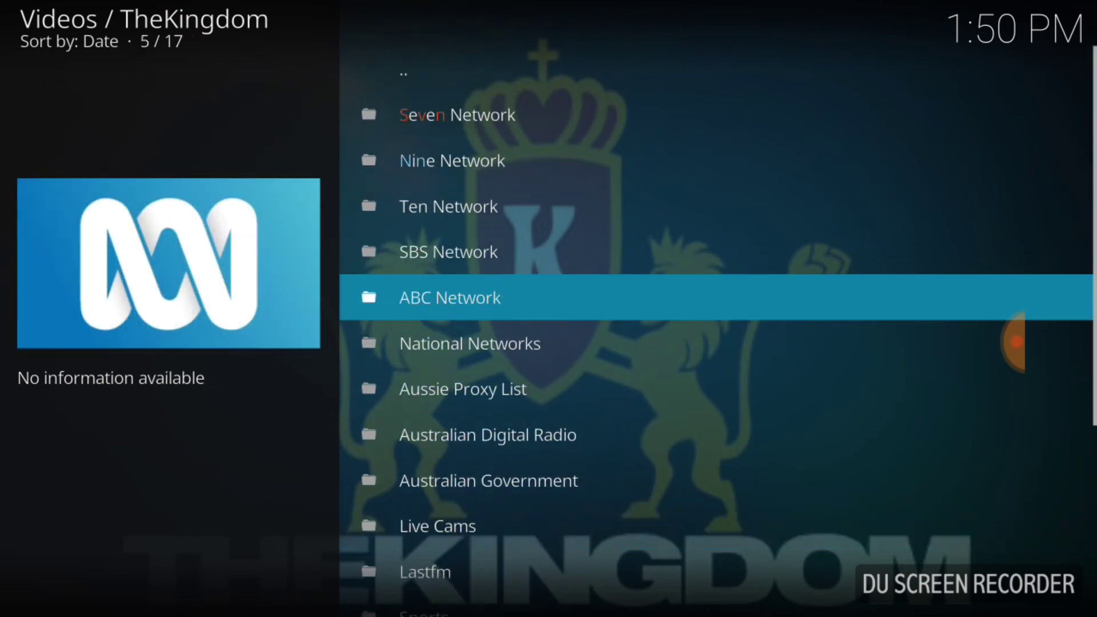
scroll(down, 3)
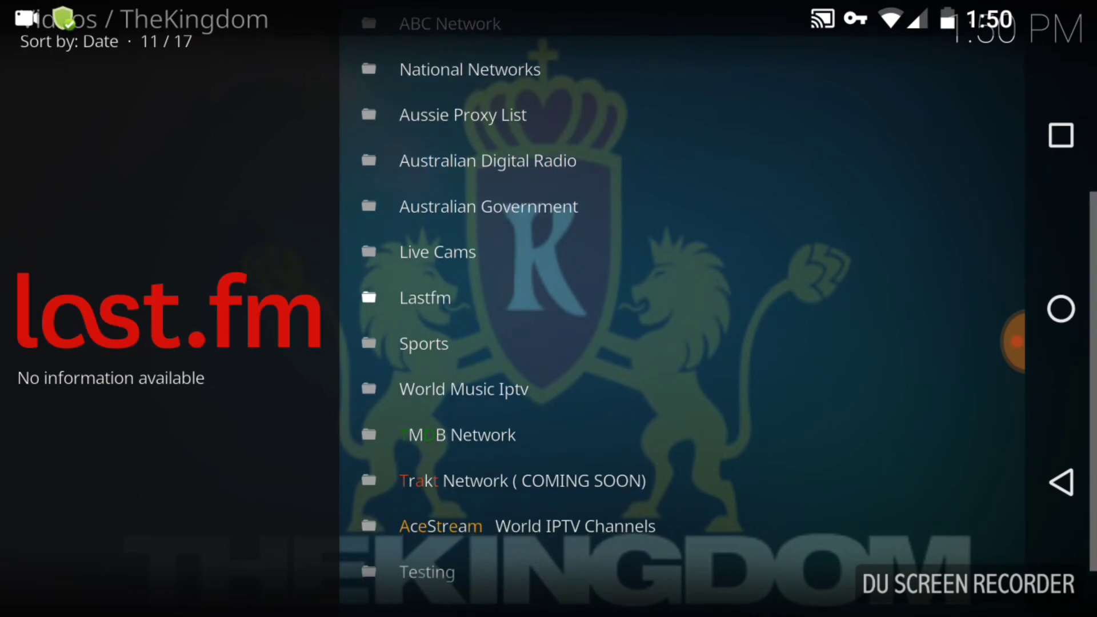